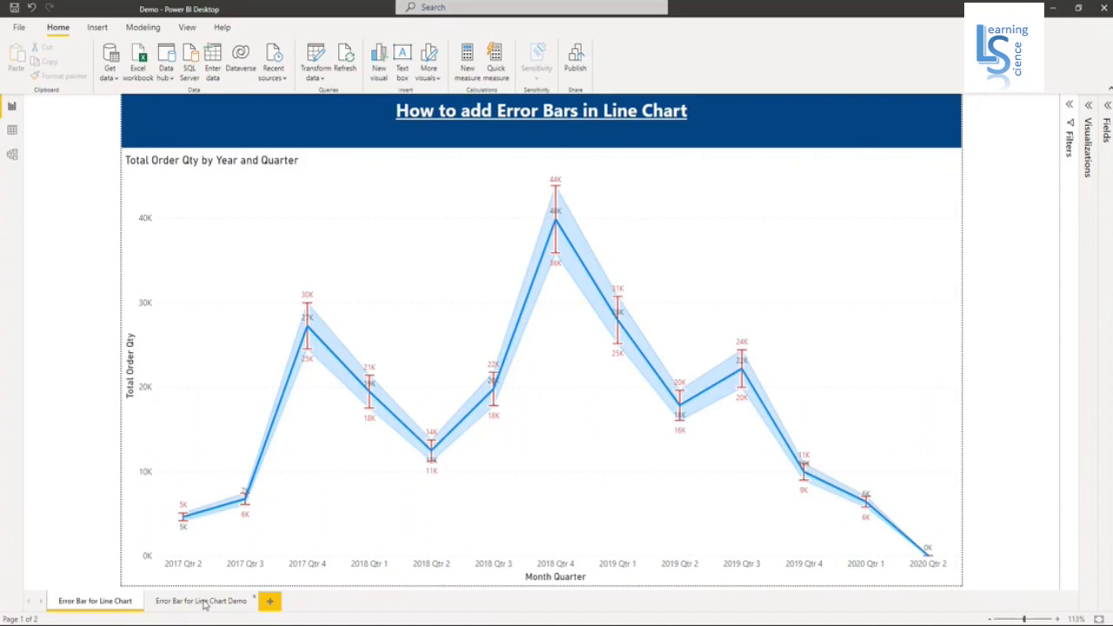
# Add a line chart to the Error Bar for Line Chart Demo page and enlarge it to fill the canvas
pyautogui.click(198, 601)
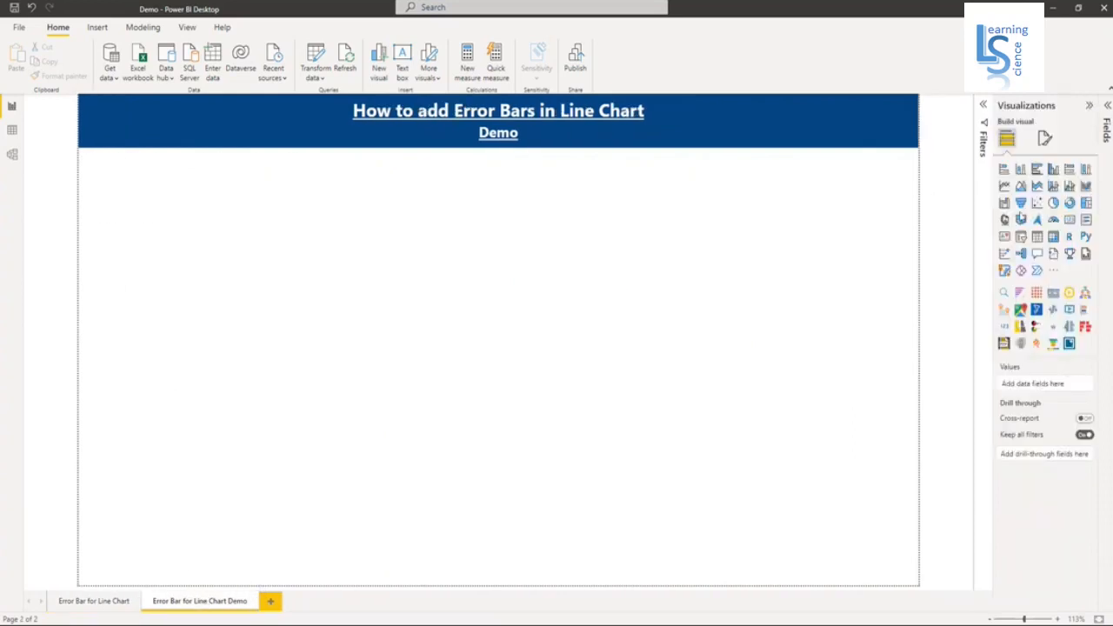
pyautogui.click(1003, 186)
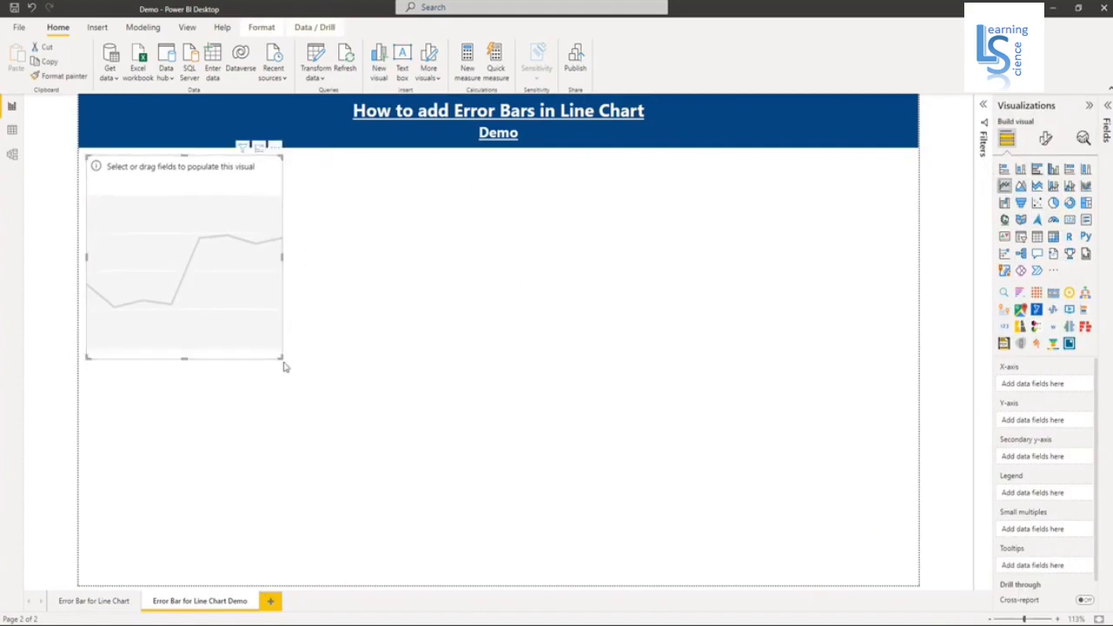
pyautogui.moveTo(282, 365); pyautogui.dragTo(913, 587)
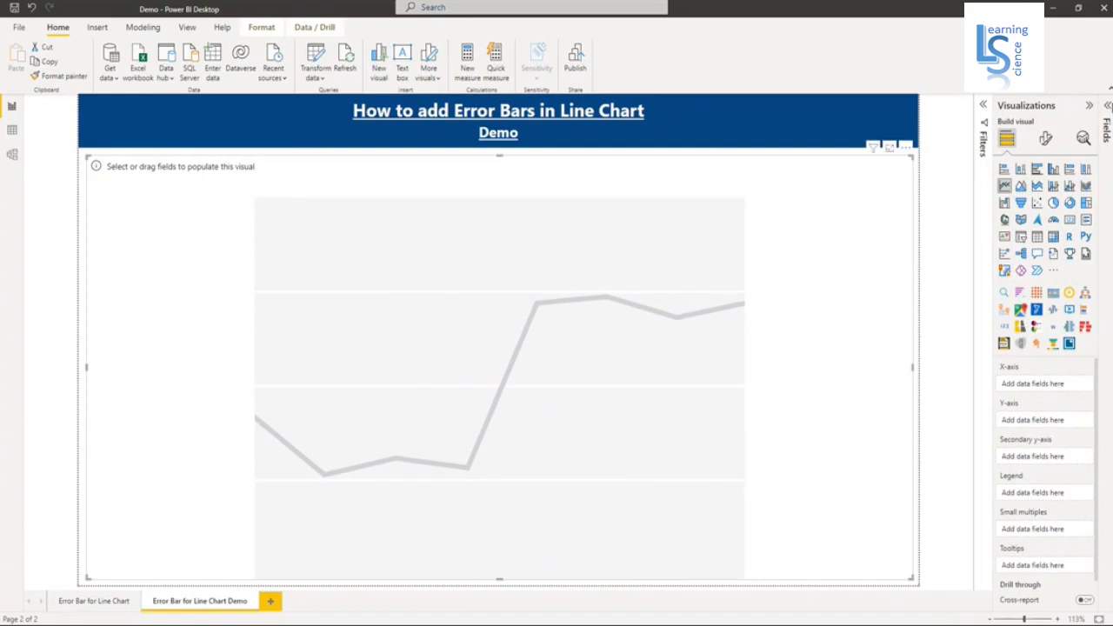
# From TrainingSample2, put the Month date hierarchy on the X-axis and OrderQty on the Y-axis
pyautogui.click(1106, 106)
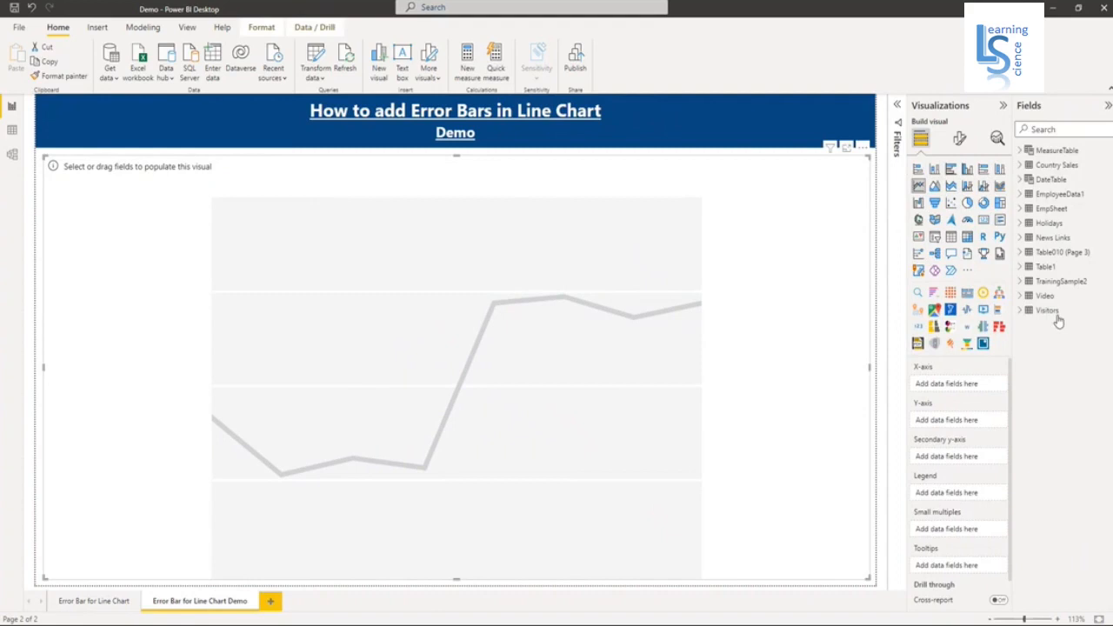
pyautogui.click(1022, 280)
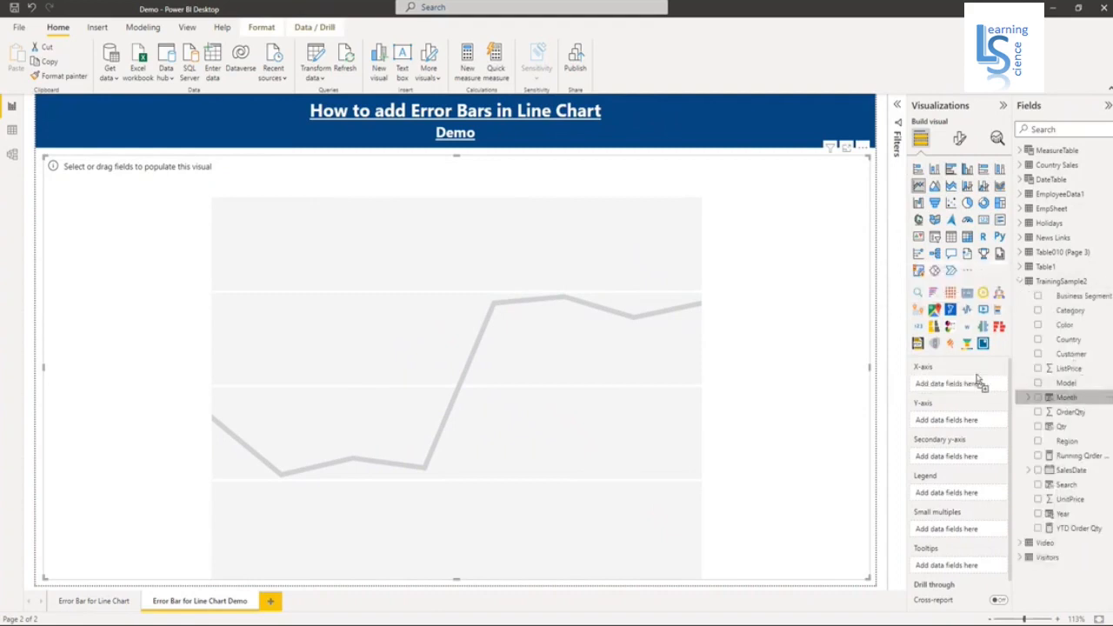
pyautogui.click(1036, 396)
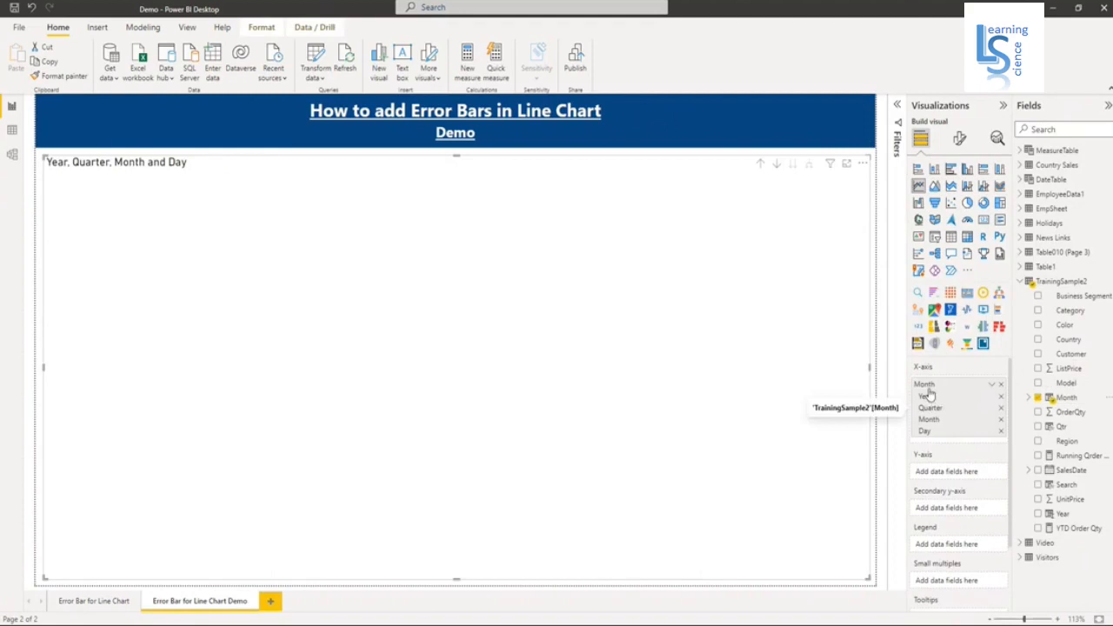
pyautogui.moveTo(936, 444)
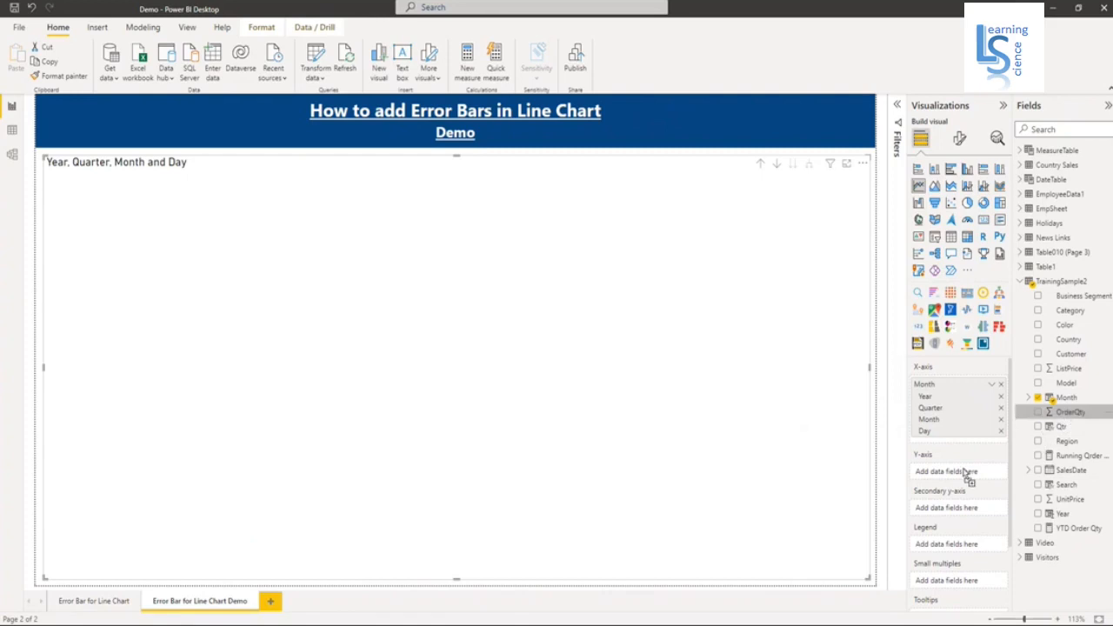
pyautogui.click(1036, 410)
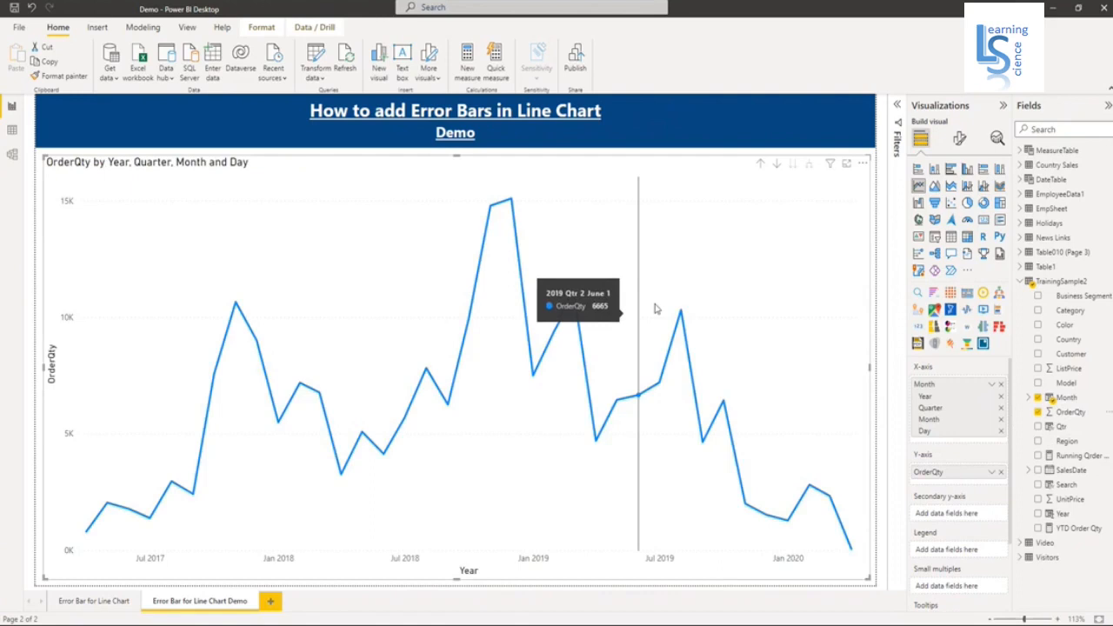
# Set the chart's X-axis type to Categorical
pyautogui.click(960, 139)
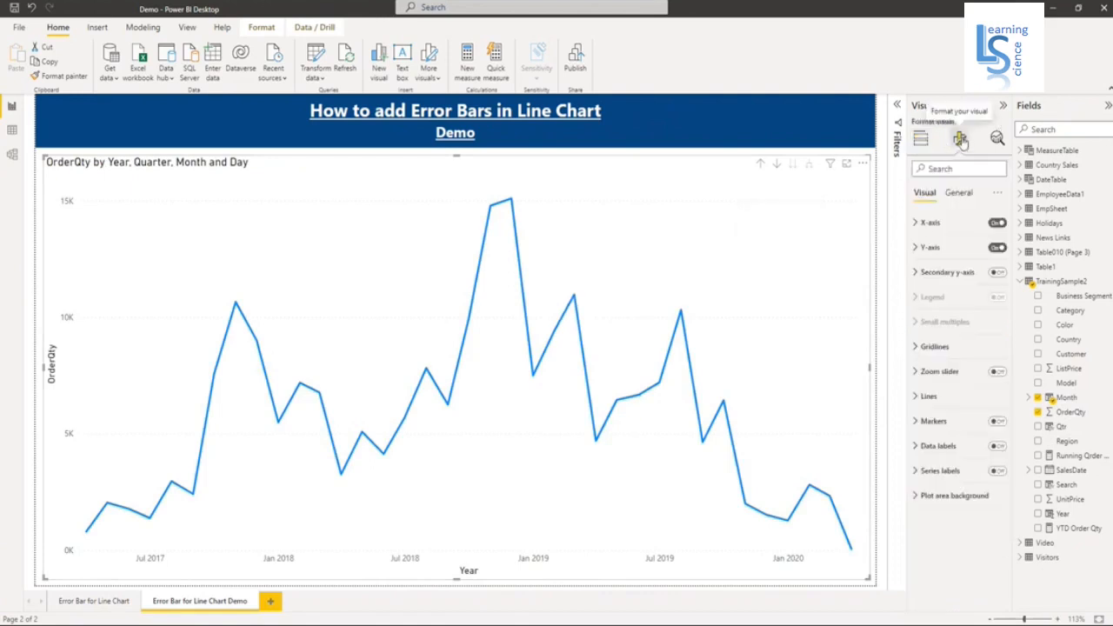
pyautogui.click(928, 223)
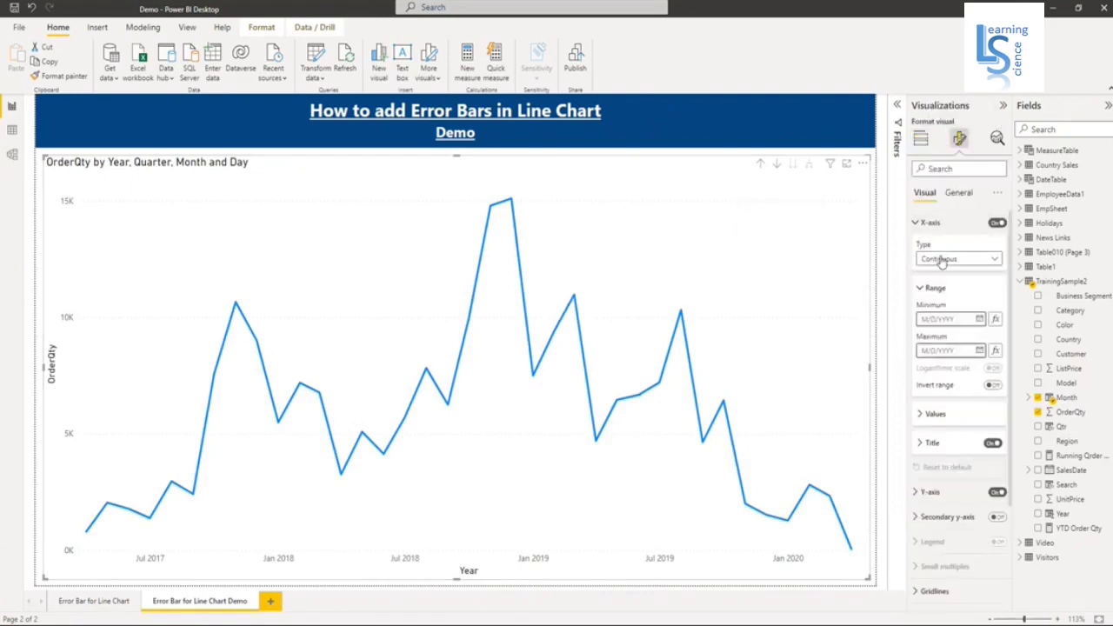
pyautogui.click(956, 257)
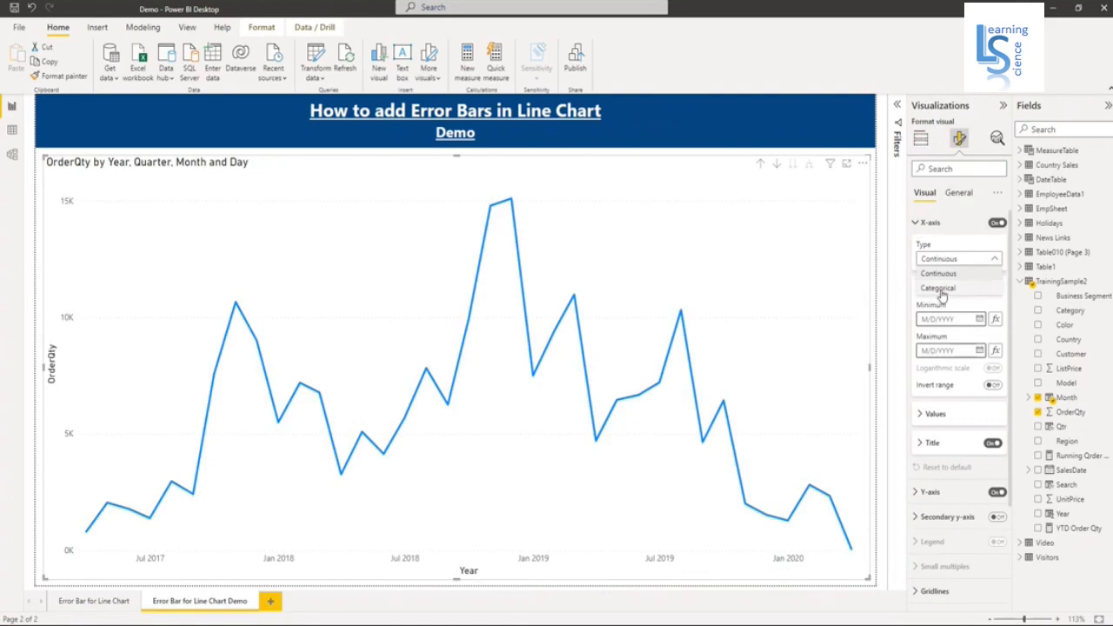
pyautogui.click(937, 289)
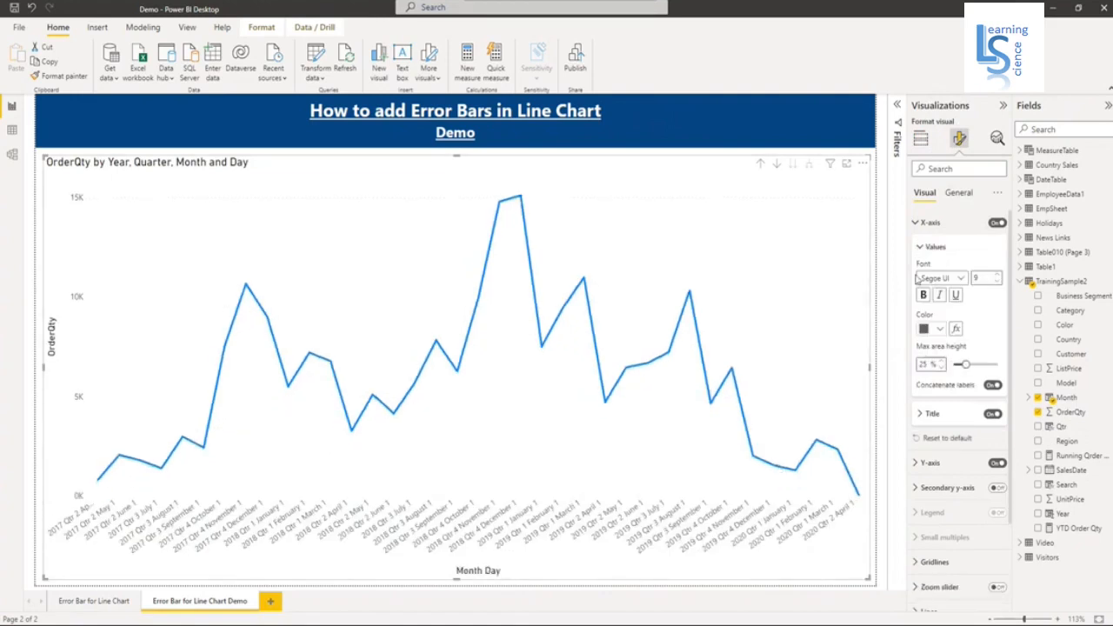
# Turn on data labels for every point and adjust their value font to bold
pyautogui.click(928, 222)
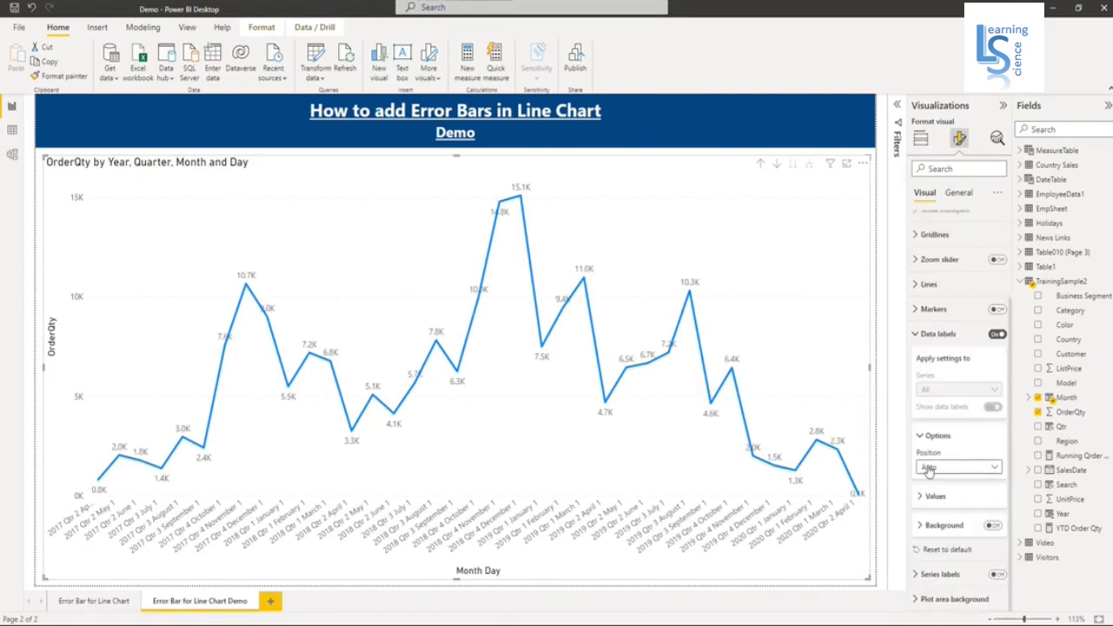
pyautogui.click(939, 496)
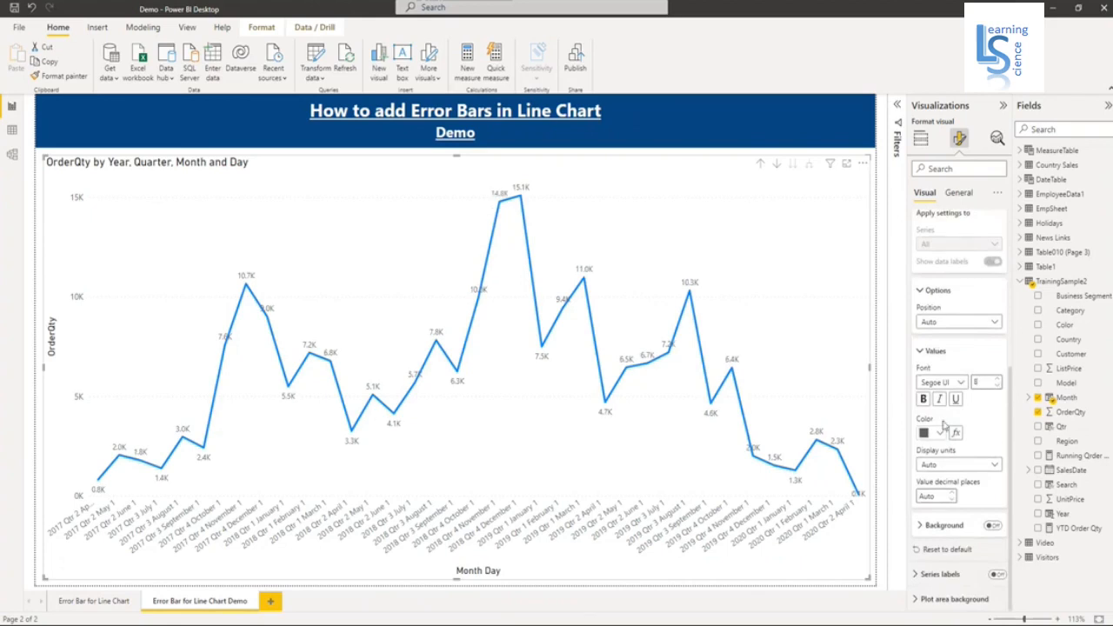
pyautogui.click(922, 398)
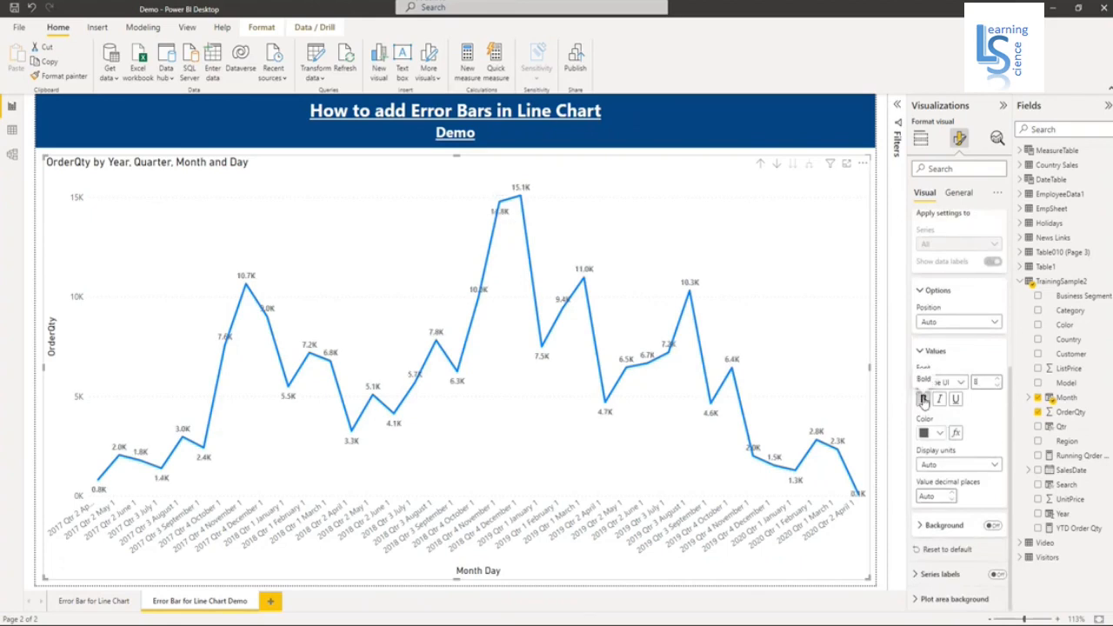
pyautogui.click(921, 398)
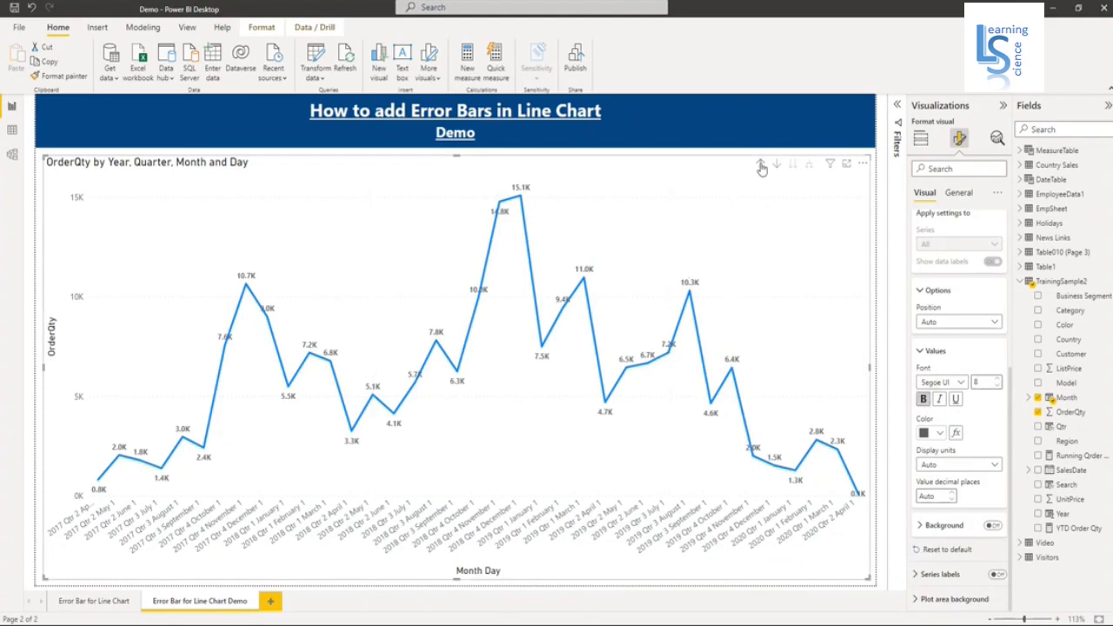
# Drill the chart up to yearly OrderQty totals for 2017 to 2020
pyautogui.click(760, 164)
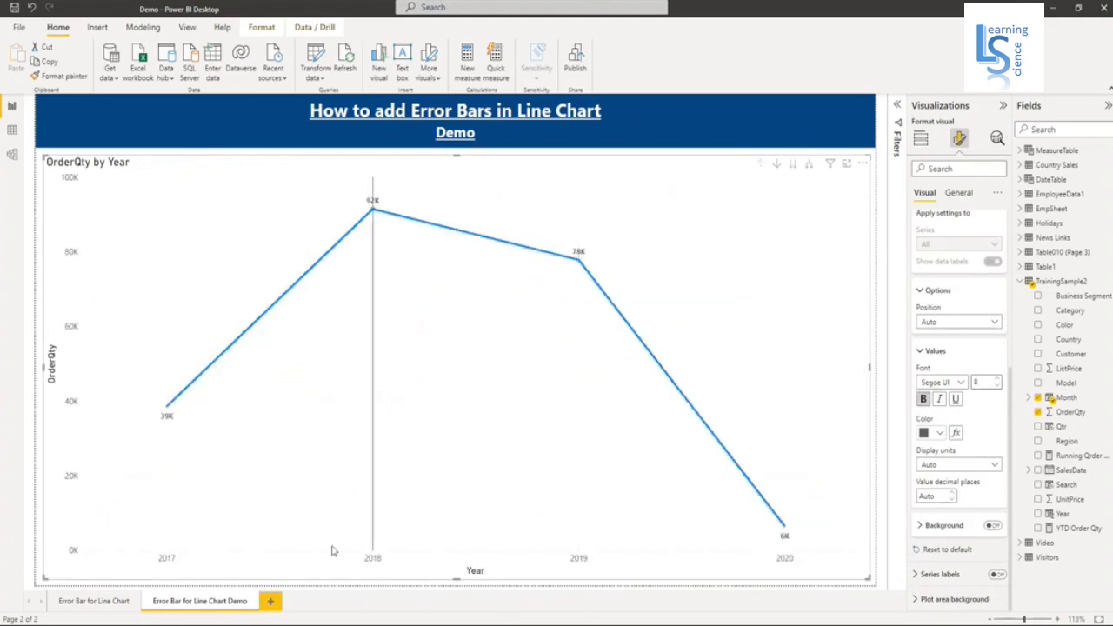
pyautogui.moveTo(577, 259)
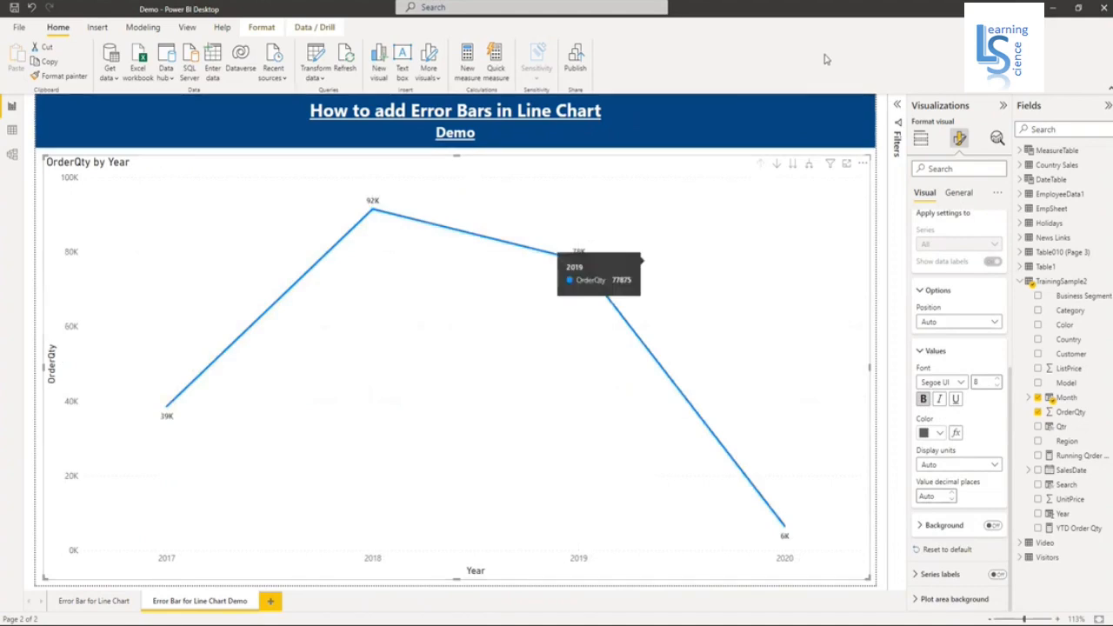
pyautogui.moveTo(765, 94)
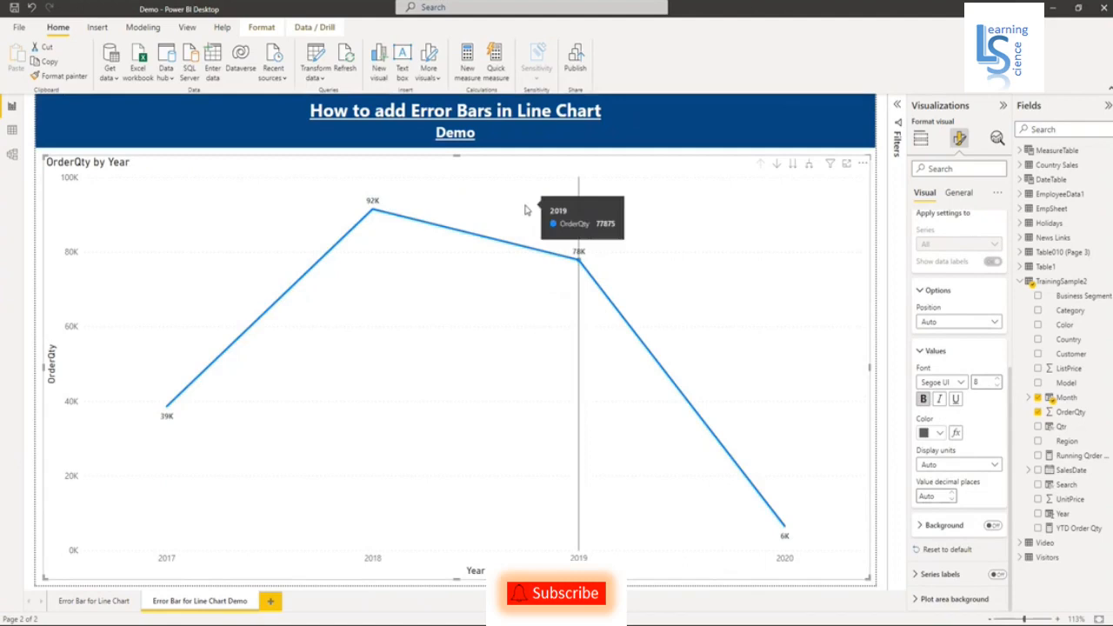
pyautogui.moveTo(998, 139)
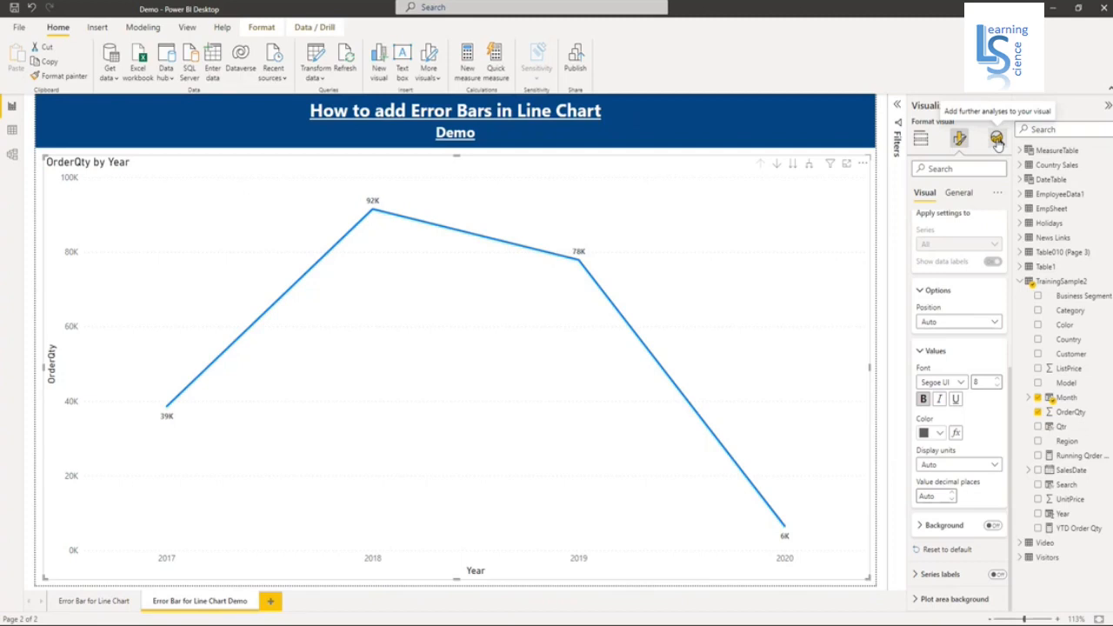
# Enable error bars for OrderQty in the Analytics pane, keeping the type By field
pyautogui.click(996, 139)
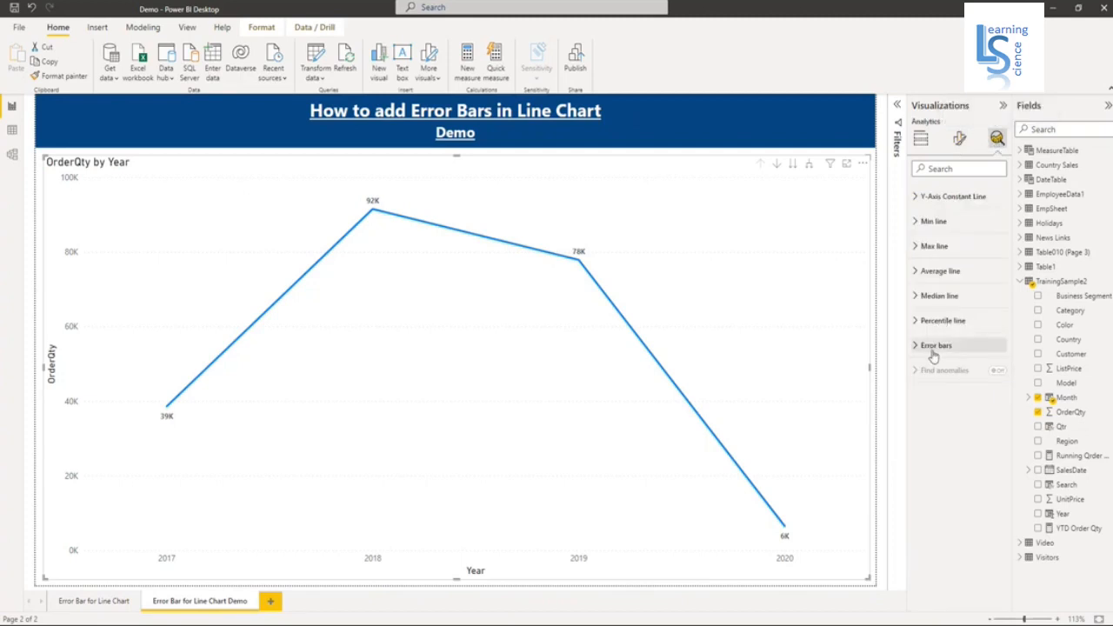
pyautogui.moveTo(918, 356)
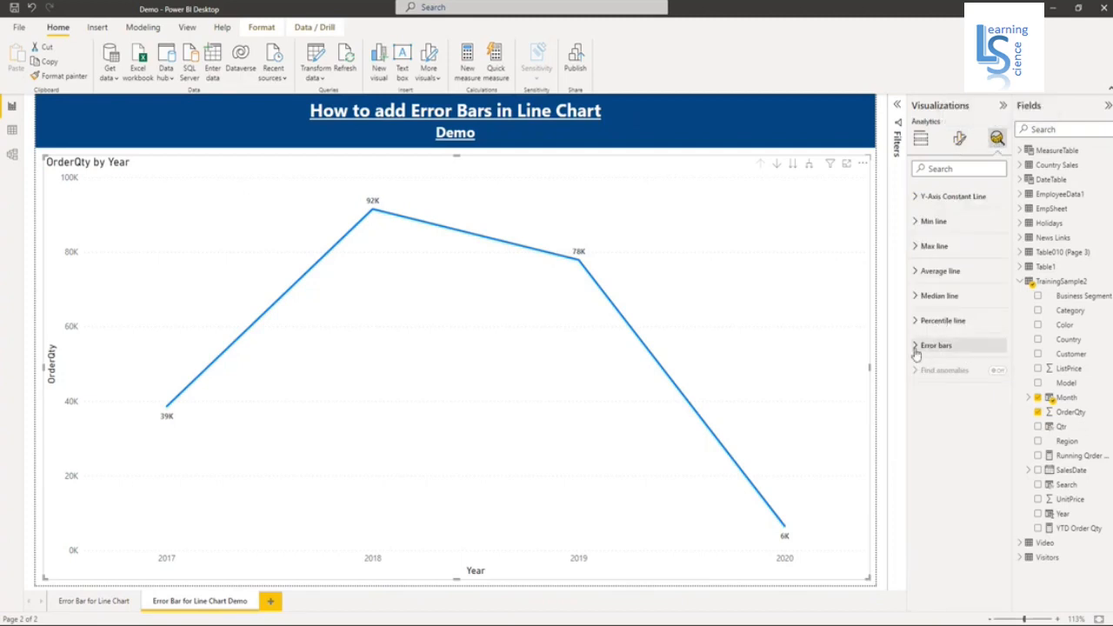
pyautogui.click(935, 344)
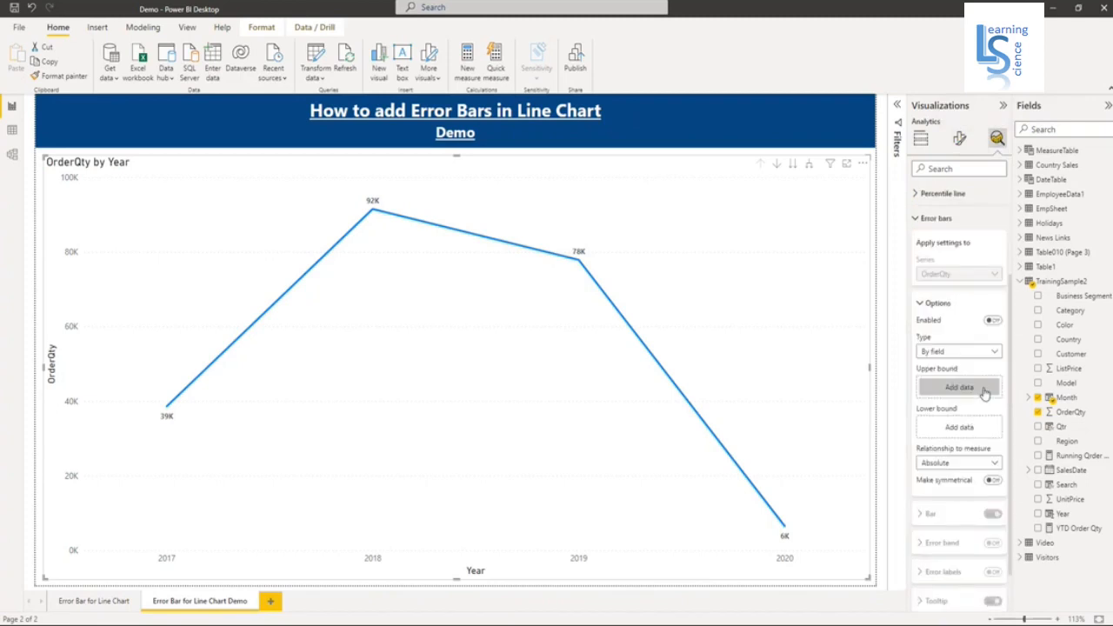
pyautogui.click(991, 320)
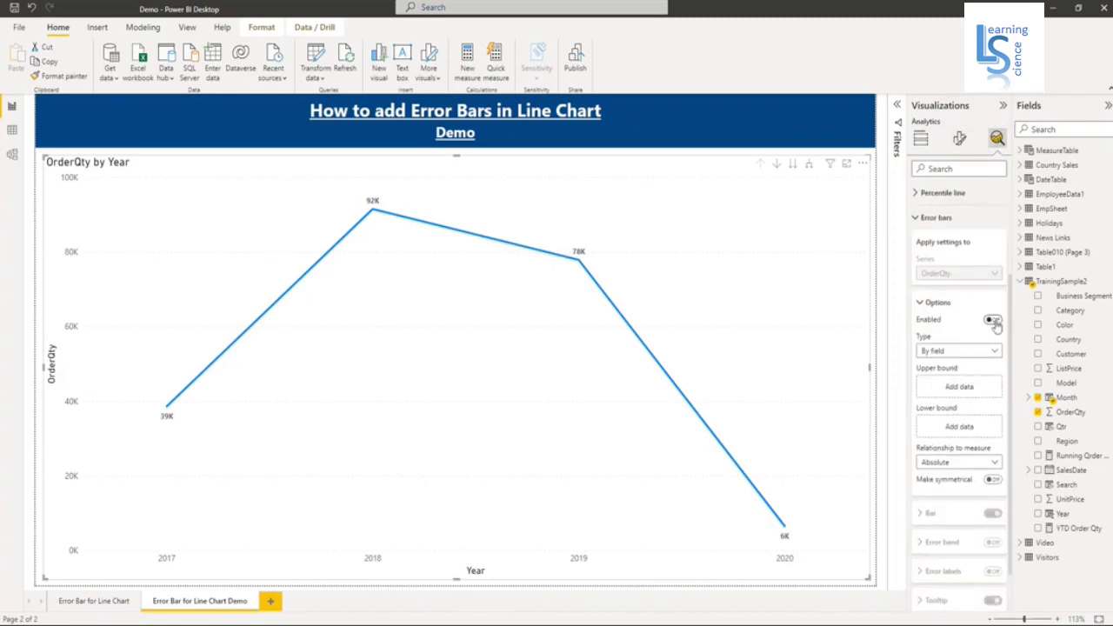
pyautogui.click(991, 320)
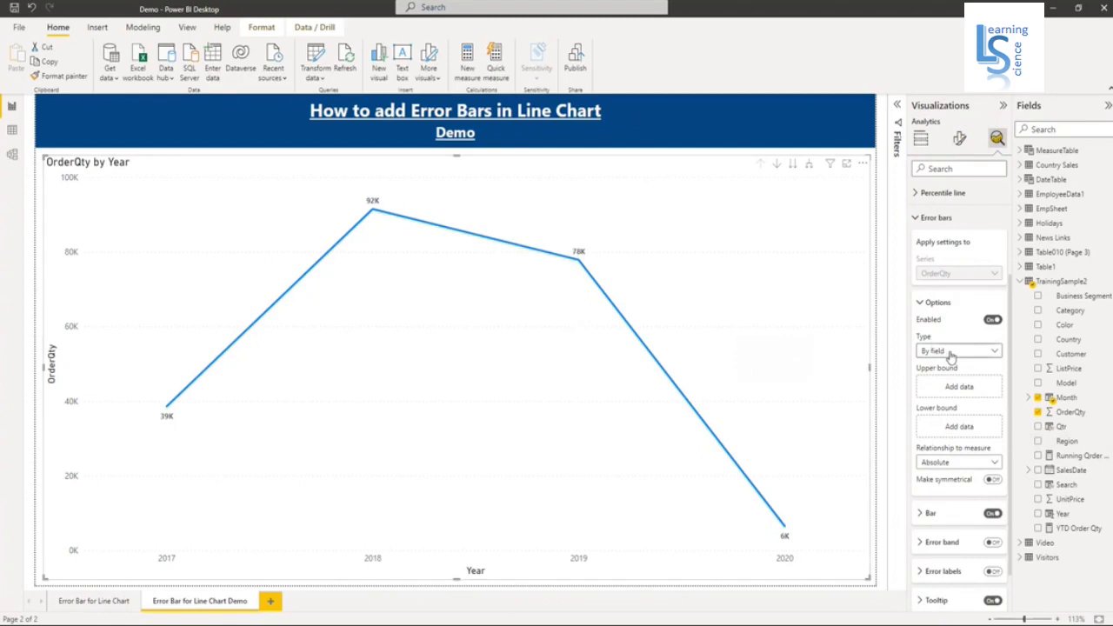
pyautogui.click(956, 351)
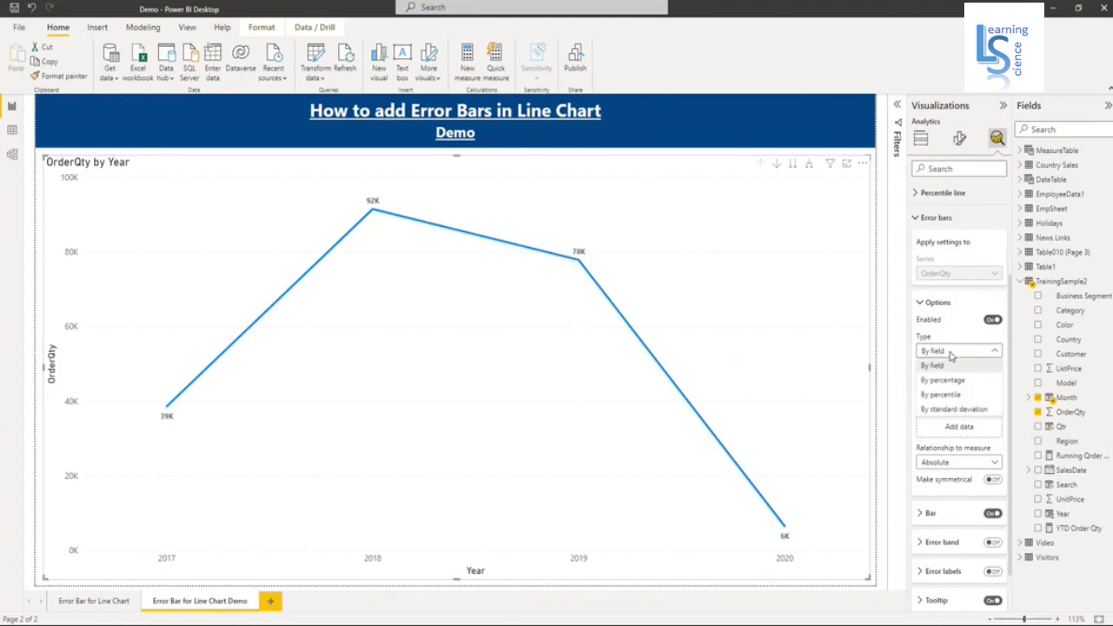
pyautogui.click(932, 352)
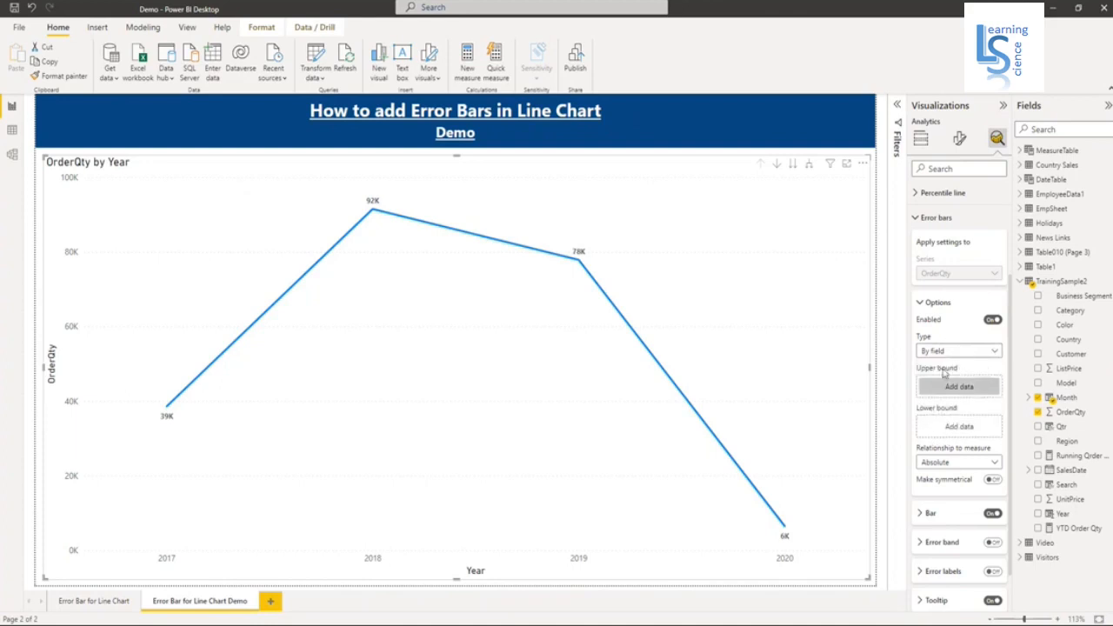
# Switch the error bars to By percentage with 10% upper and lower bounds
pyautogui.click(957, 352)
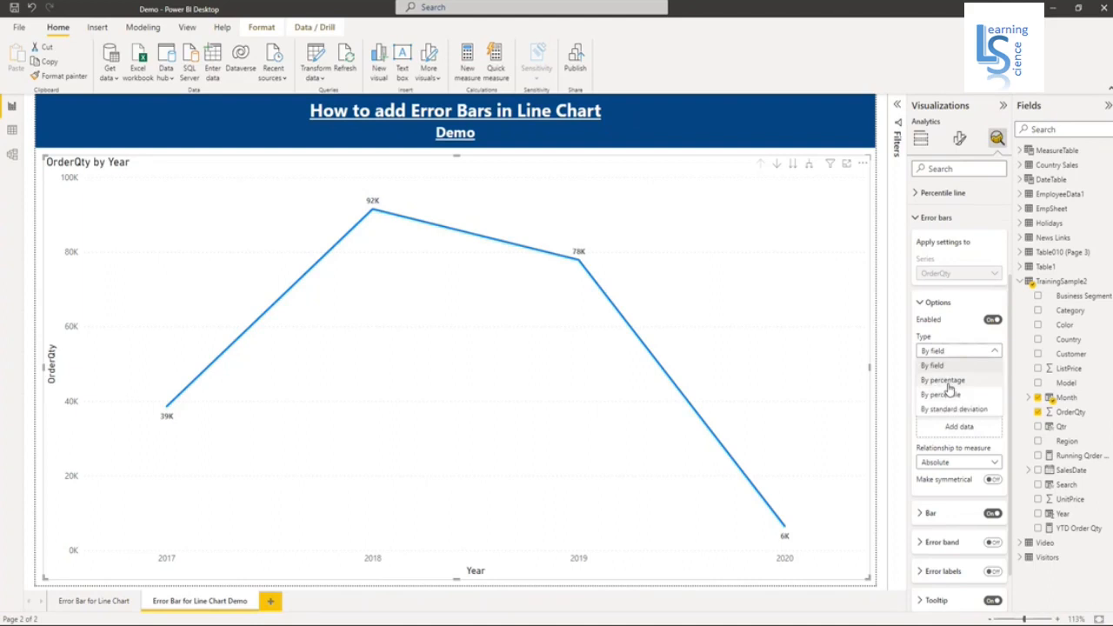
pyautogui.click(942, 379)
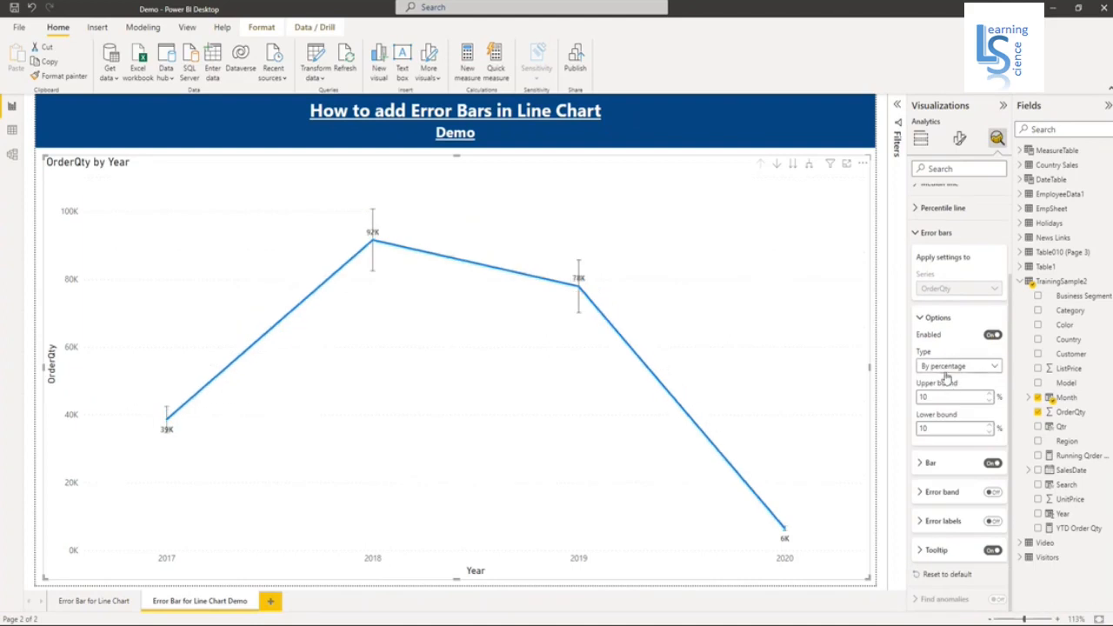
pyautogui.moveTo(705, 337)
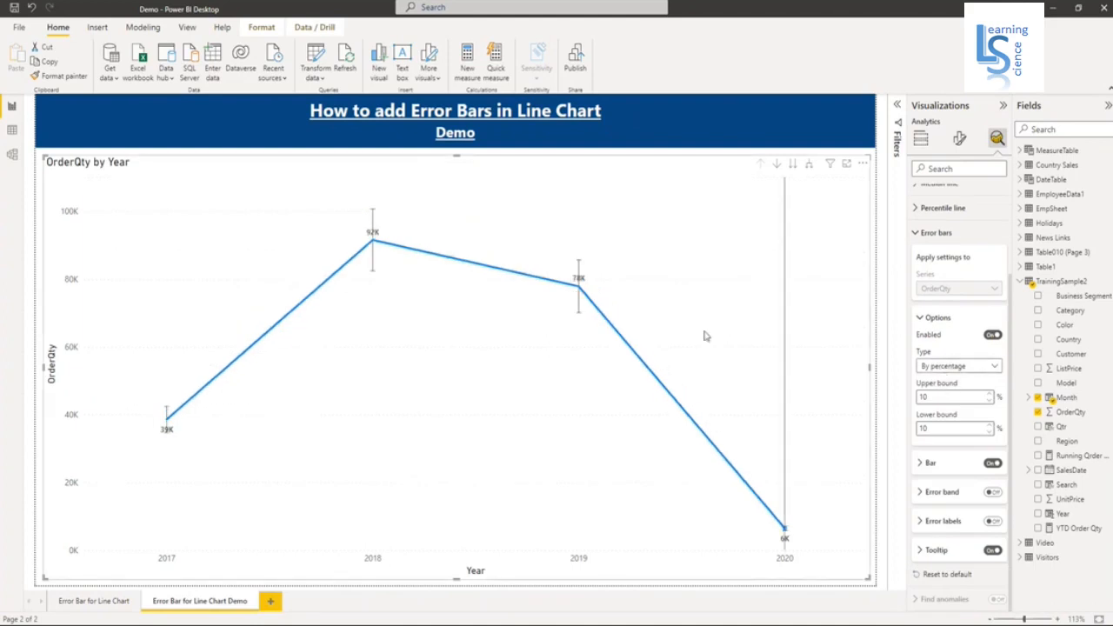
pyautogui.moveTo(615, 296)
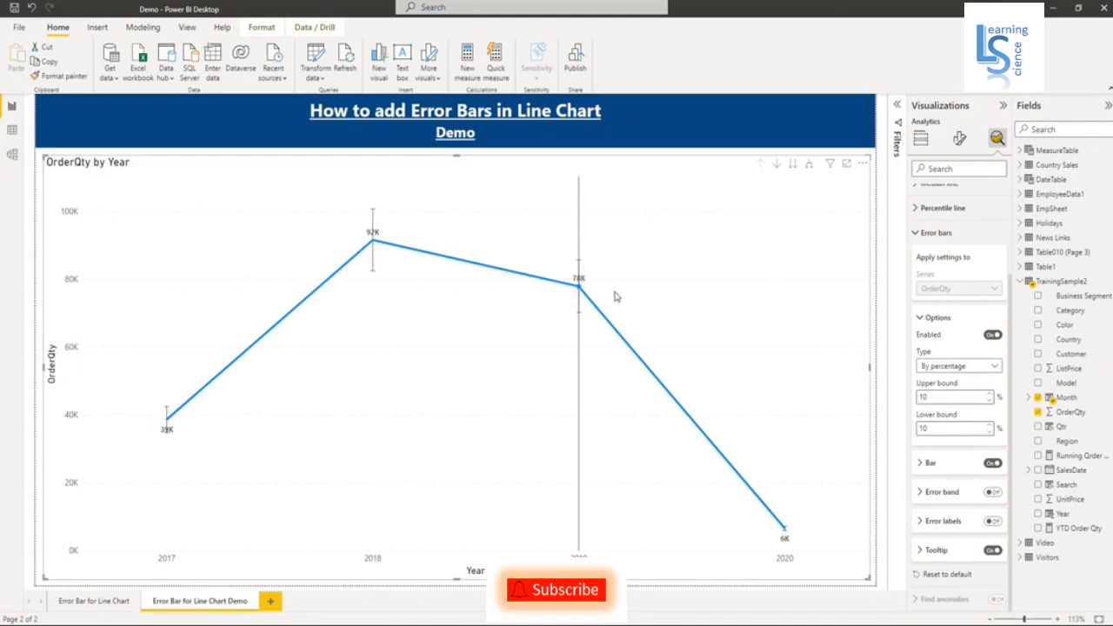
pyautogui.moveTo(803, 427)
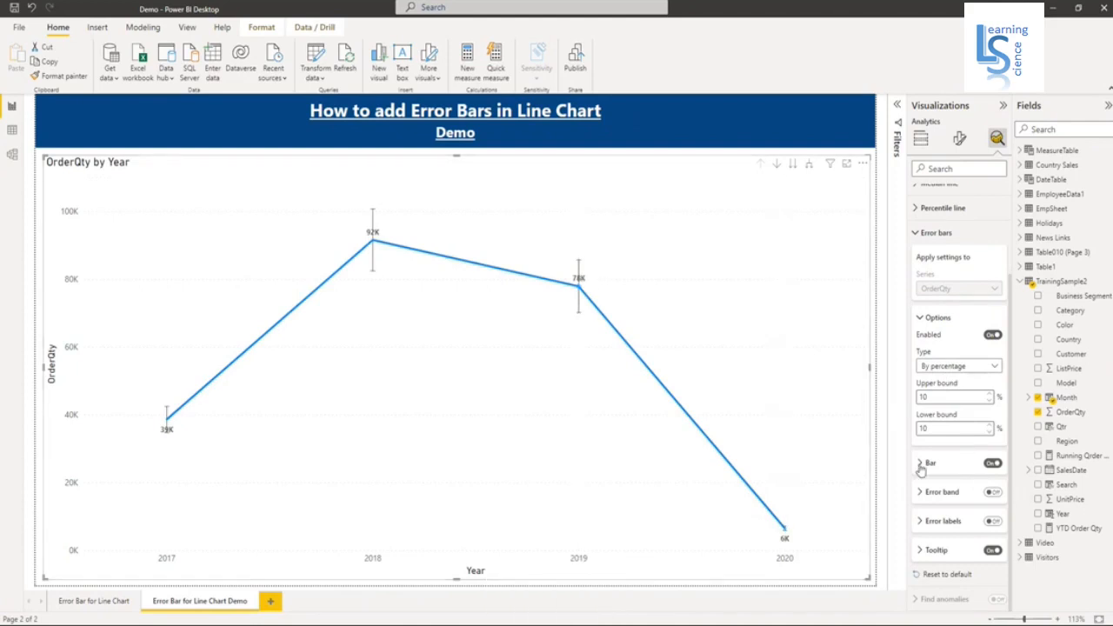
# Colour the error bars red and increase their width
pyautogui.click(929, 462)
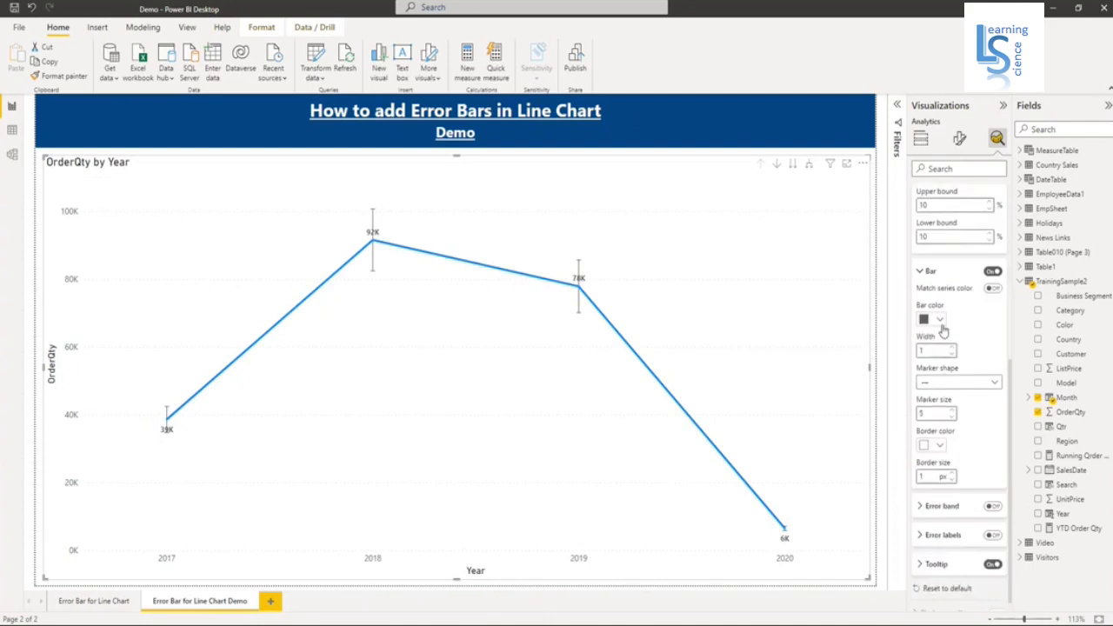
pyautogui.click(939, 320)
pyautogui.write('2')
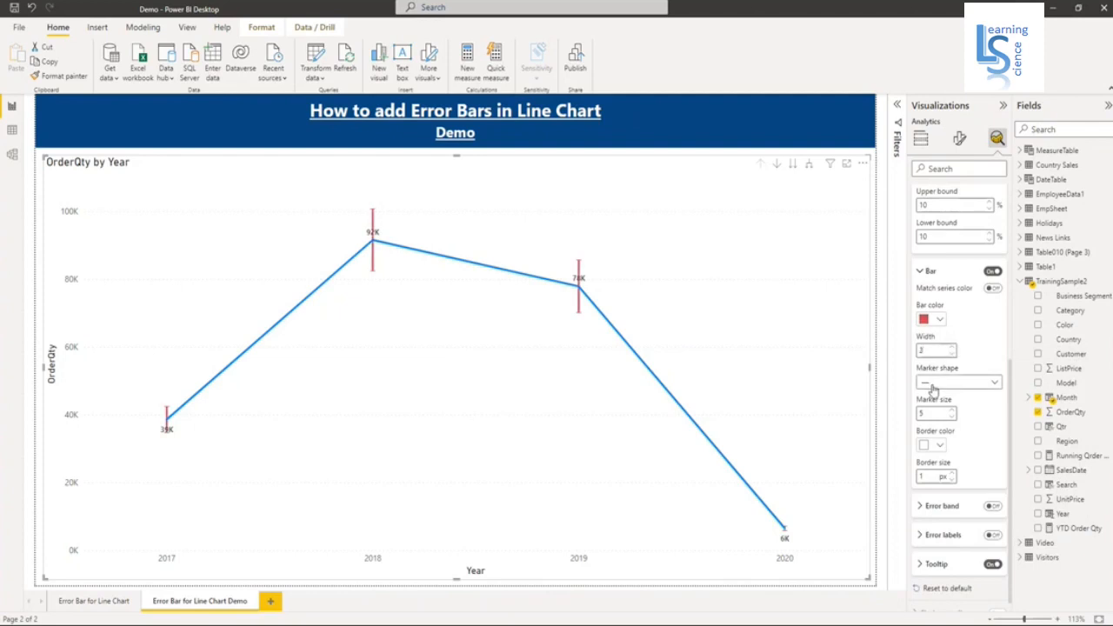
pyautogui.click(995, 382)
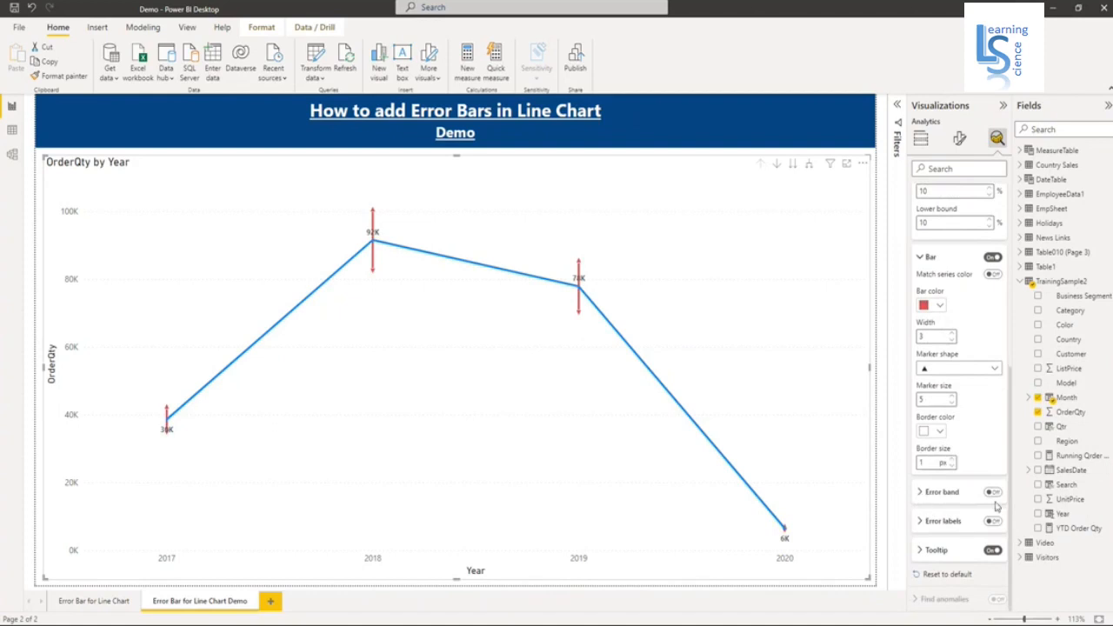
pyautogui.moveTo(932, 278)
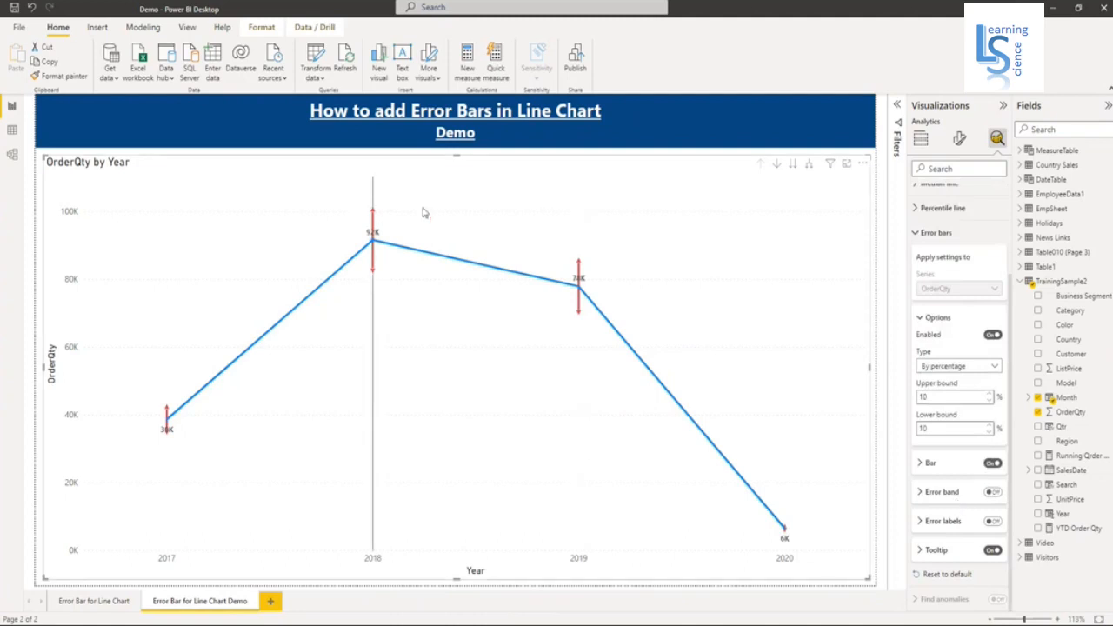
# Turn on the error band, try the fill-and-line style, and finish with a filled band
pyautogui.click(991, 463)
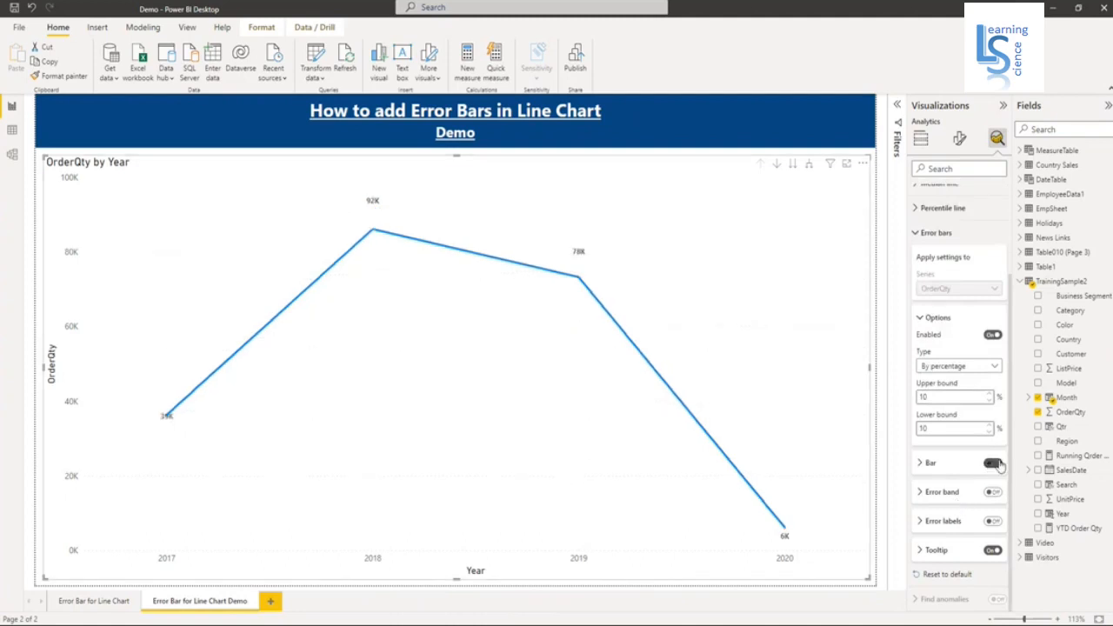
pyautogui.click(992, 462)
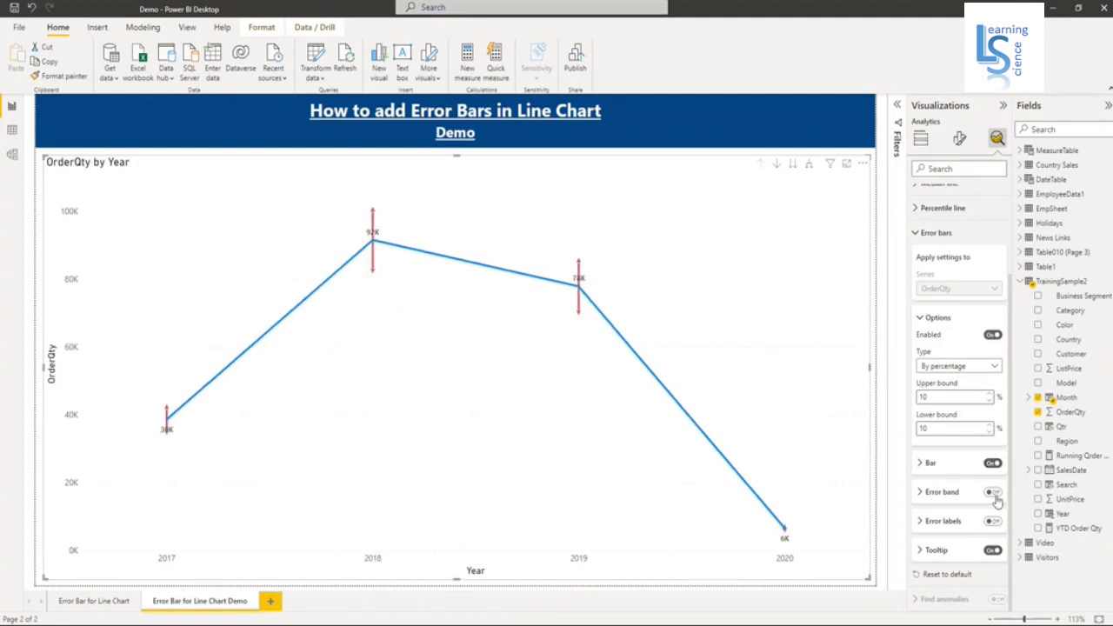
pyautogui.click(993, 490)
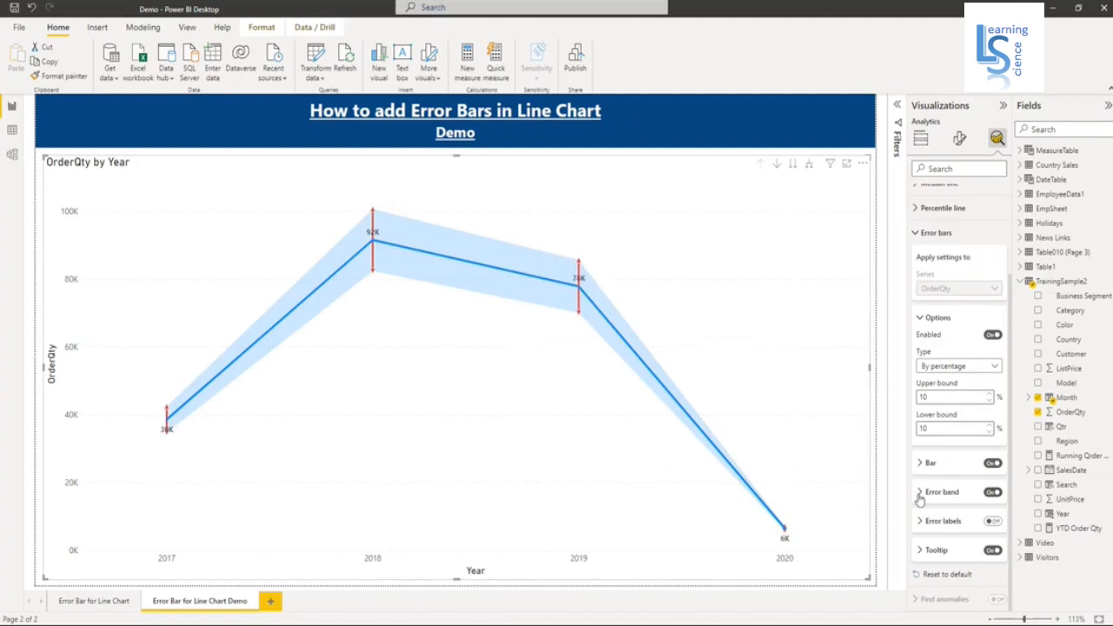
pyautogui.click(942, 492)
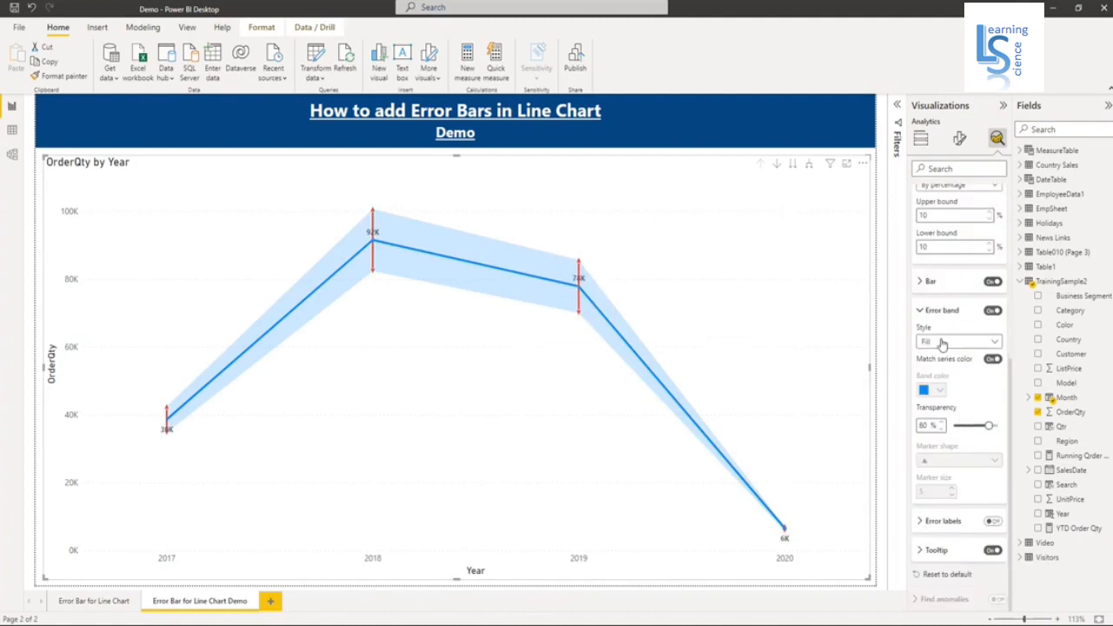
pyautogui.click(956, 341)
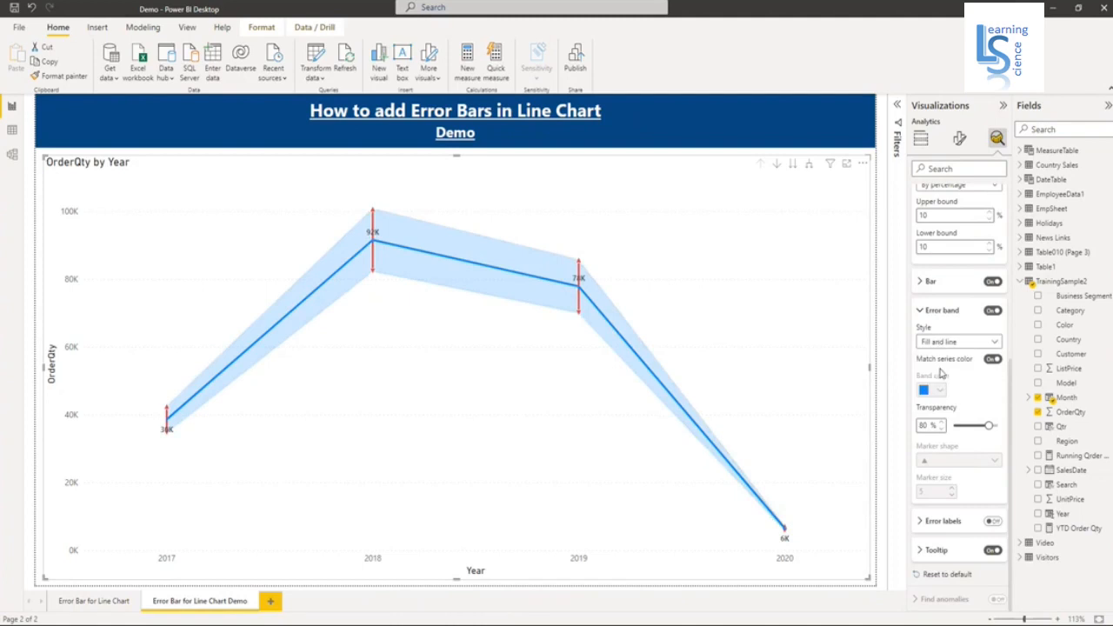
pyautogui.click(956, 340)
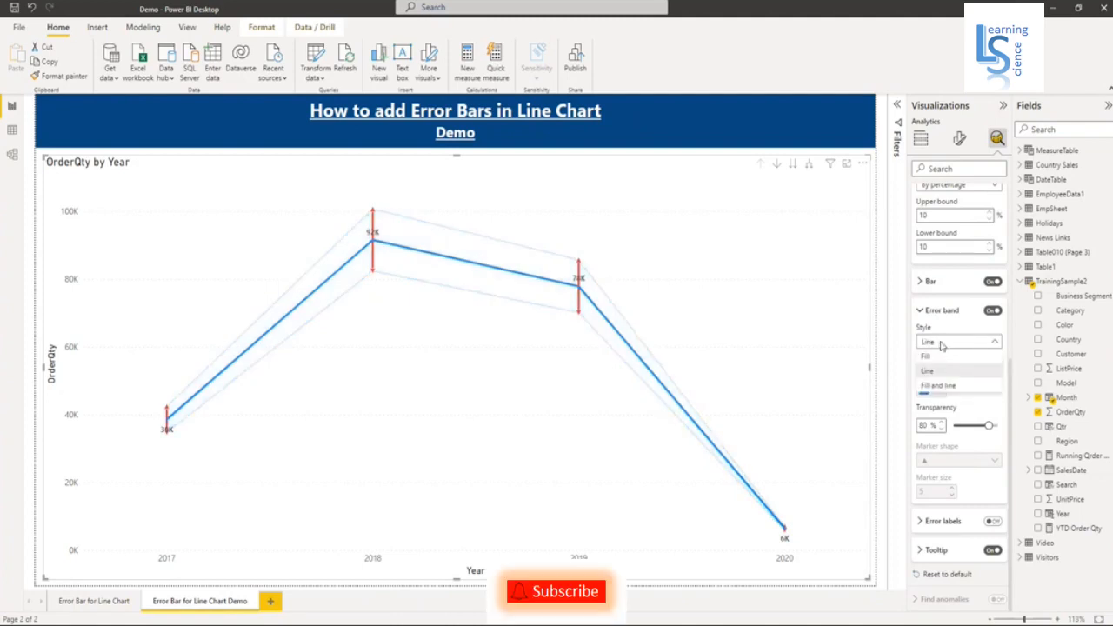
pyautogui.click(937, 386)
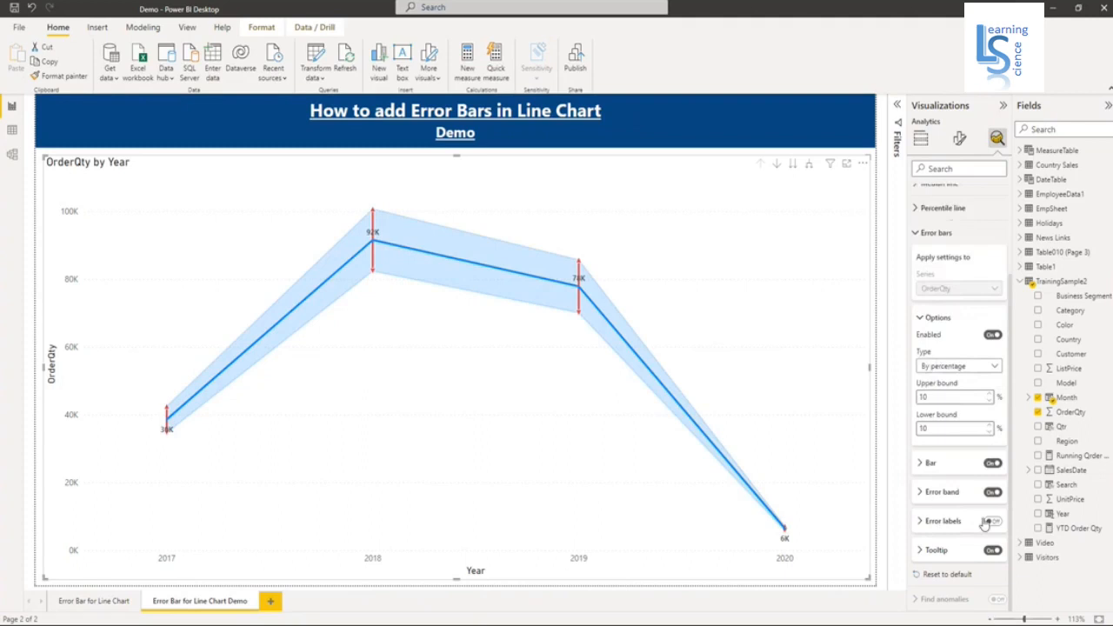
# Turn on error labels for the upper and lower bounds and colour them red
pyautogui.click(991, 521)
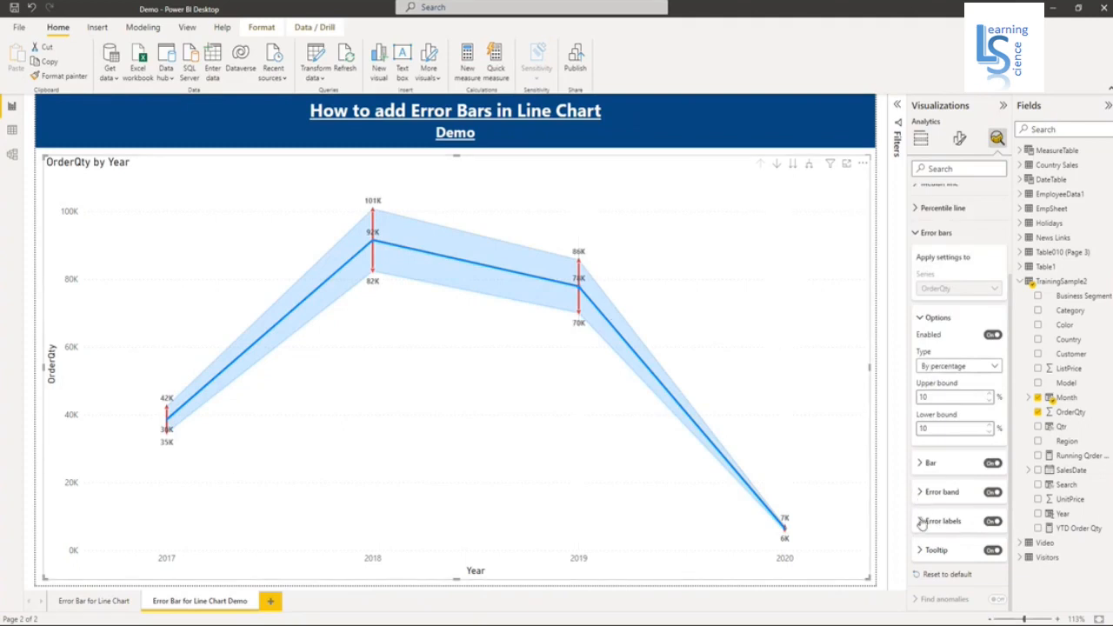
pyautogui.click(941, 521)
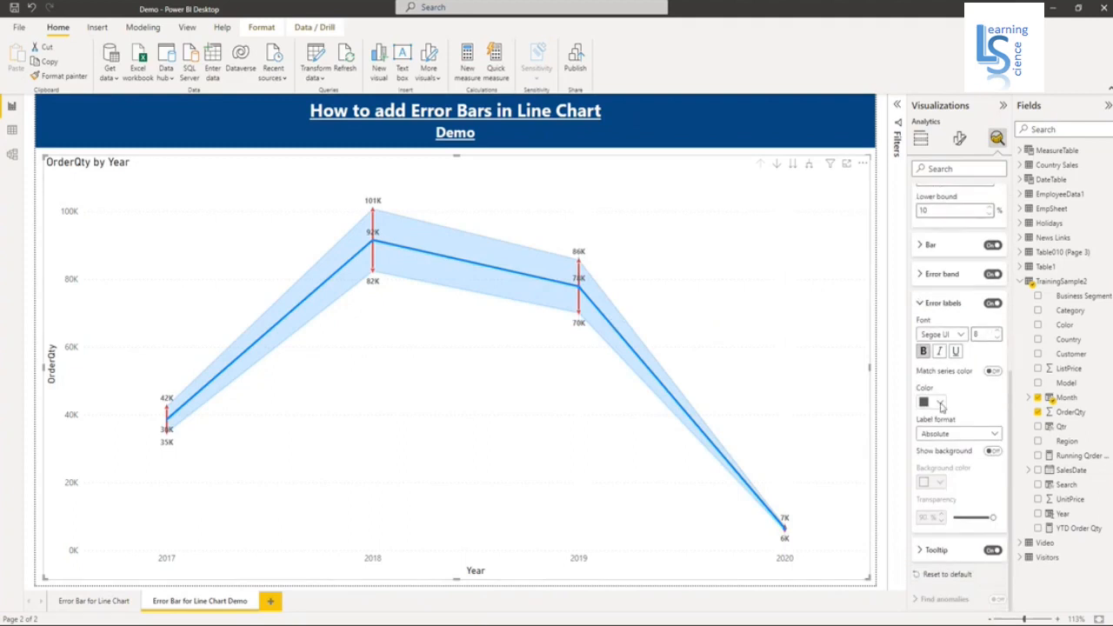
pyautogui.click(923, 401)
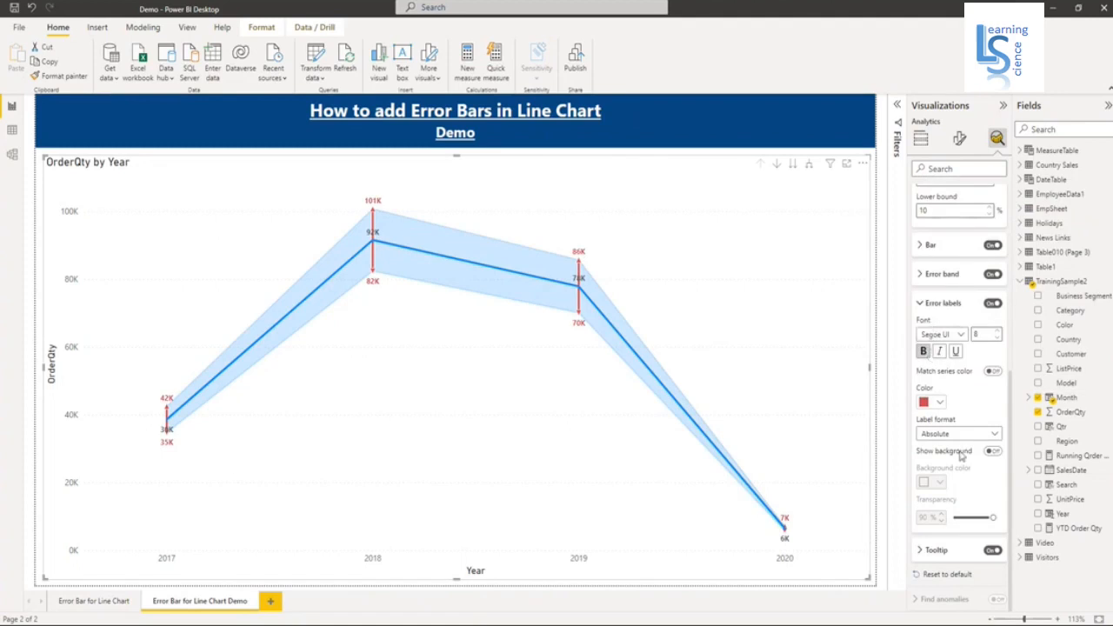
pyautogui.moveTo(589, 242)
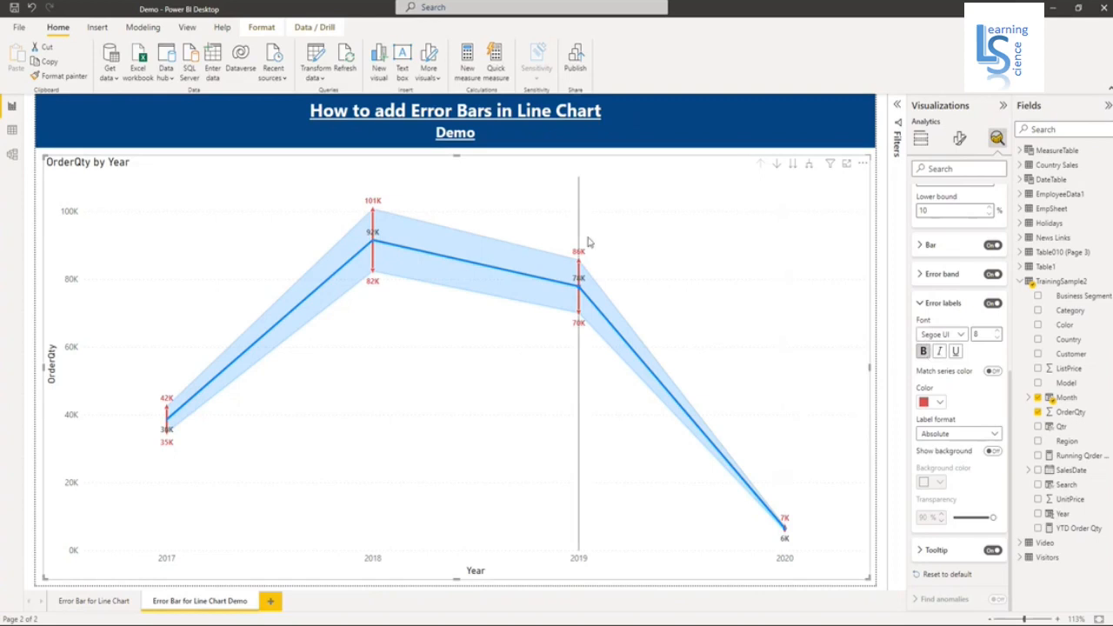
pyautogui.moveTo(372, 208)
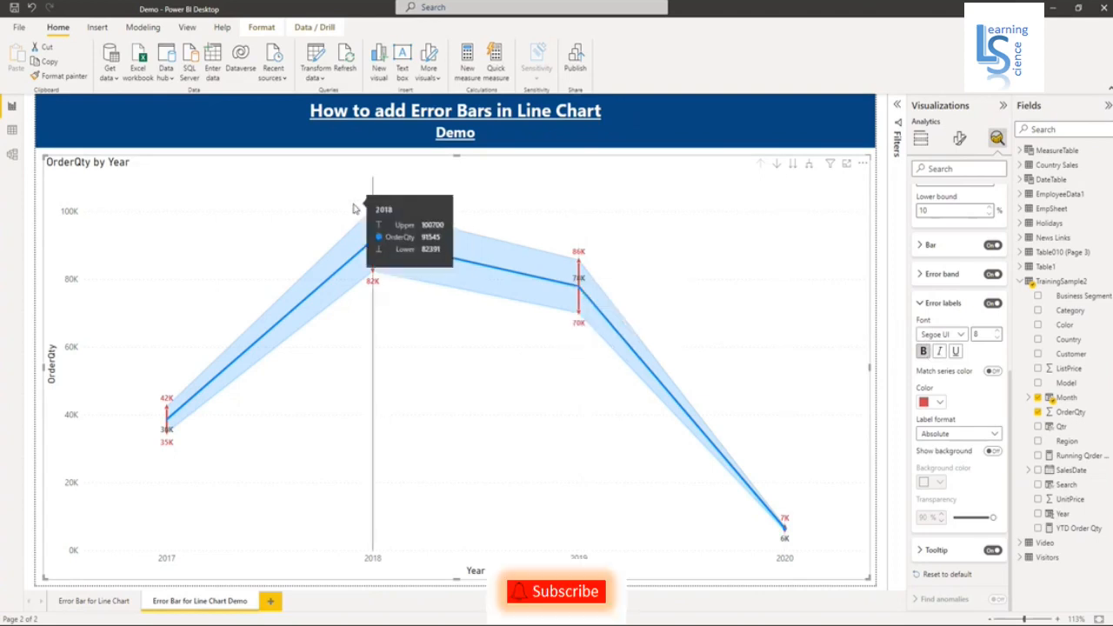
pyautogui.moveTo(379, 208)
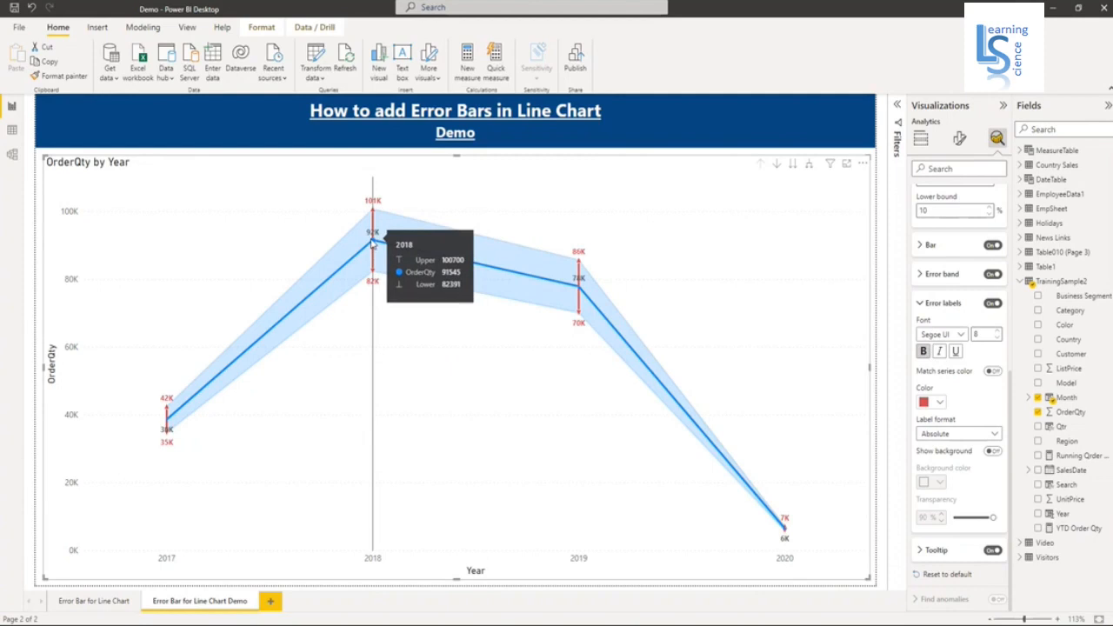
pyautogui.moveTo(376, 191)
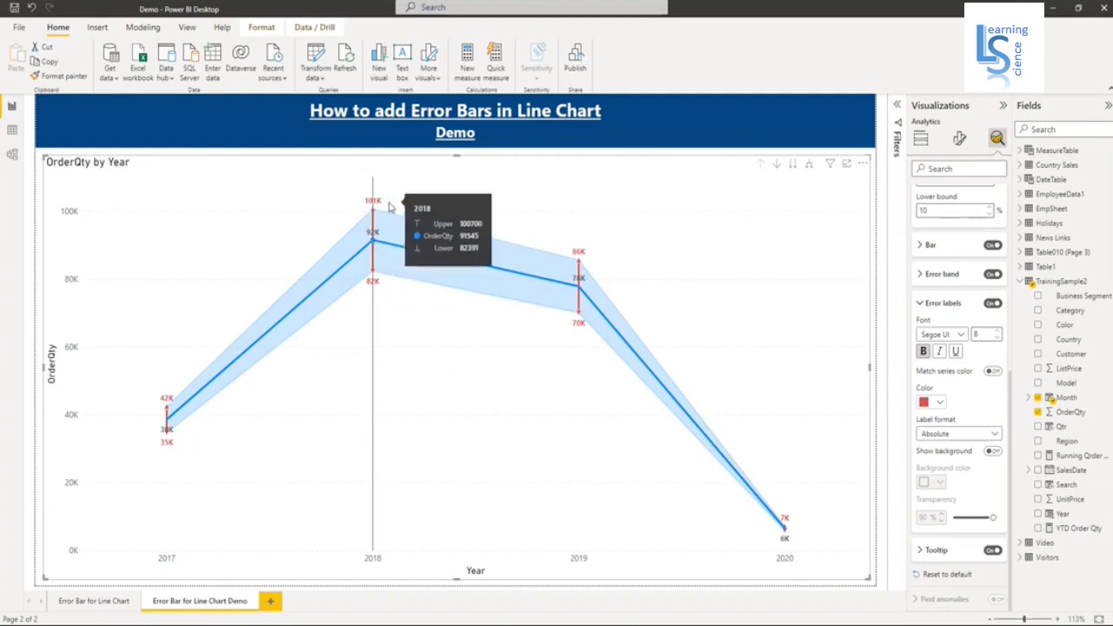
pyautogui.moveTo(379, 289)
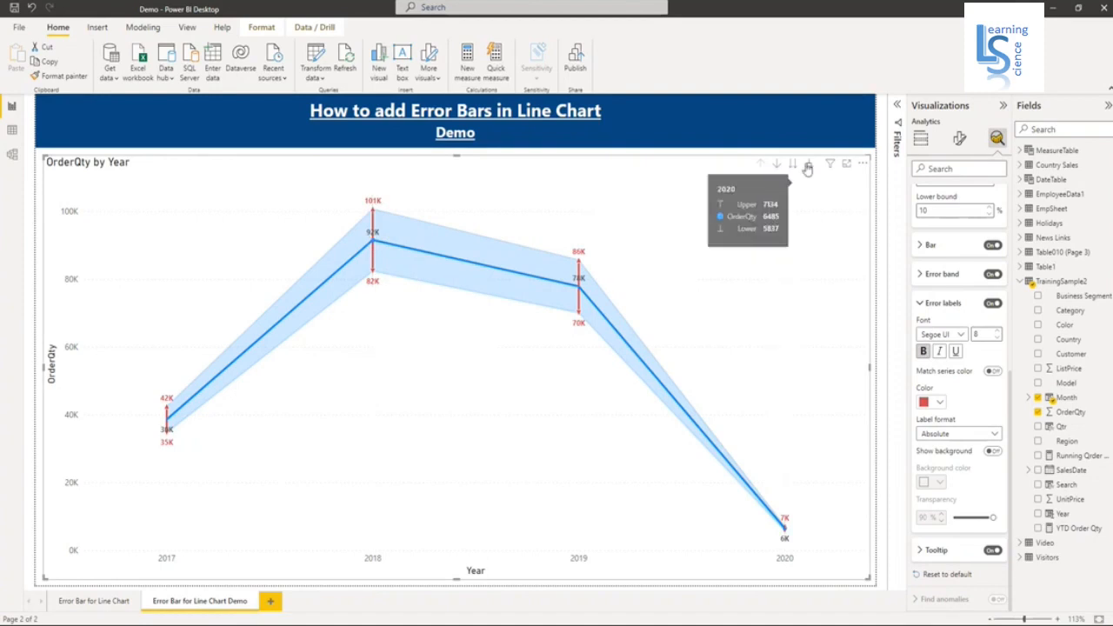
# Expand the hierarchy down one level to show OrderQty by Year and Quarter
pyautogui.click(809, 163)
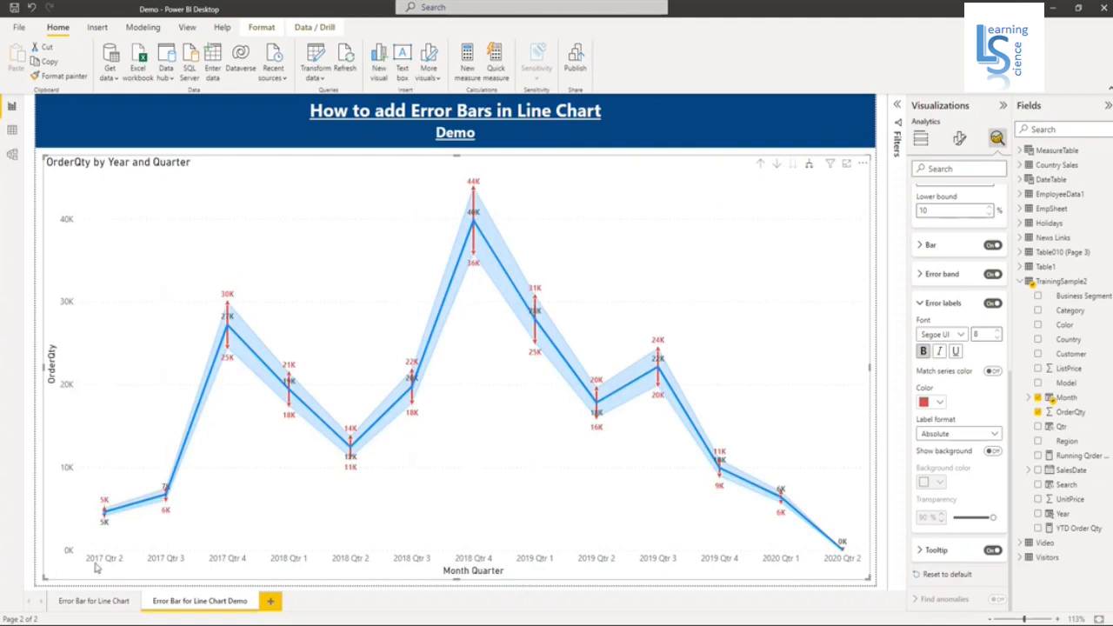
pyautogui.moveTo(490, 263)
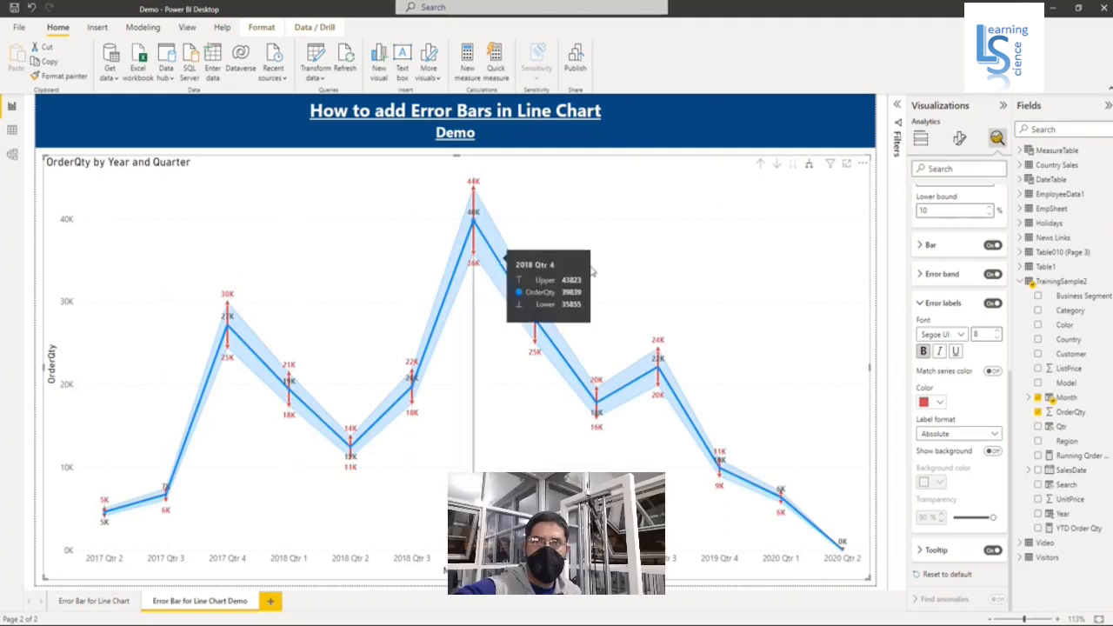
pyautogui.moveTo(720, 278)
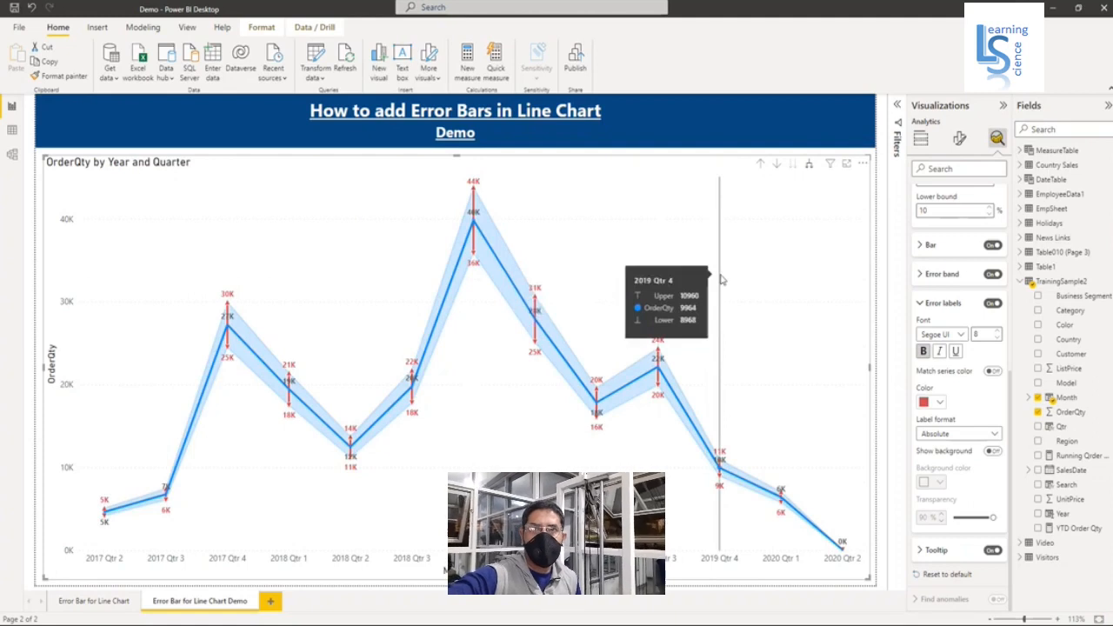